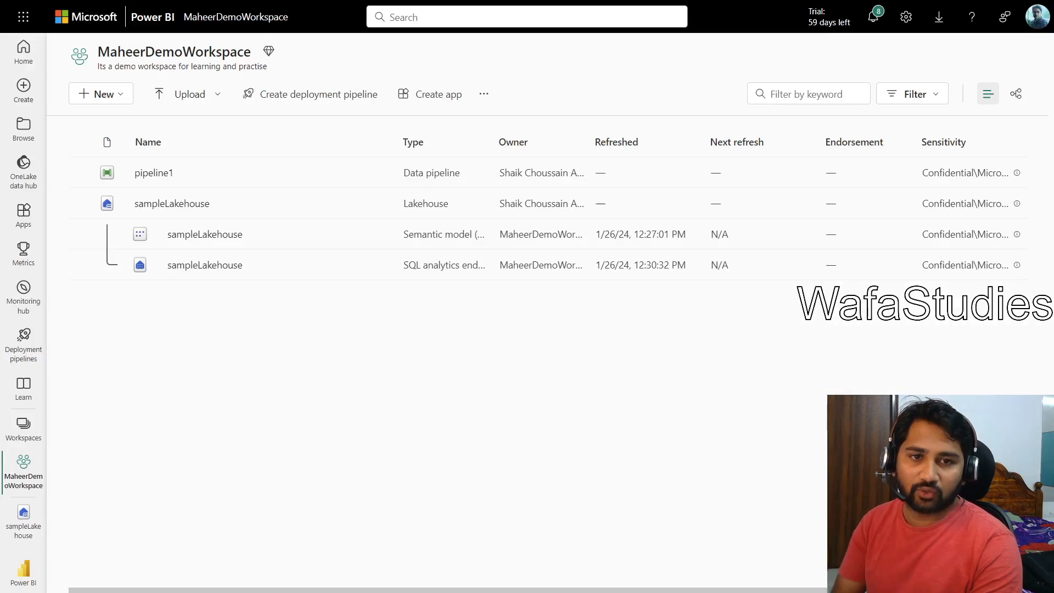
{"action": "mouse_move", "coordinate": [356, 404]}
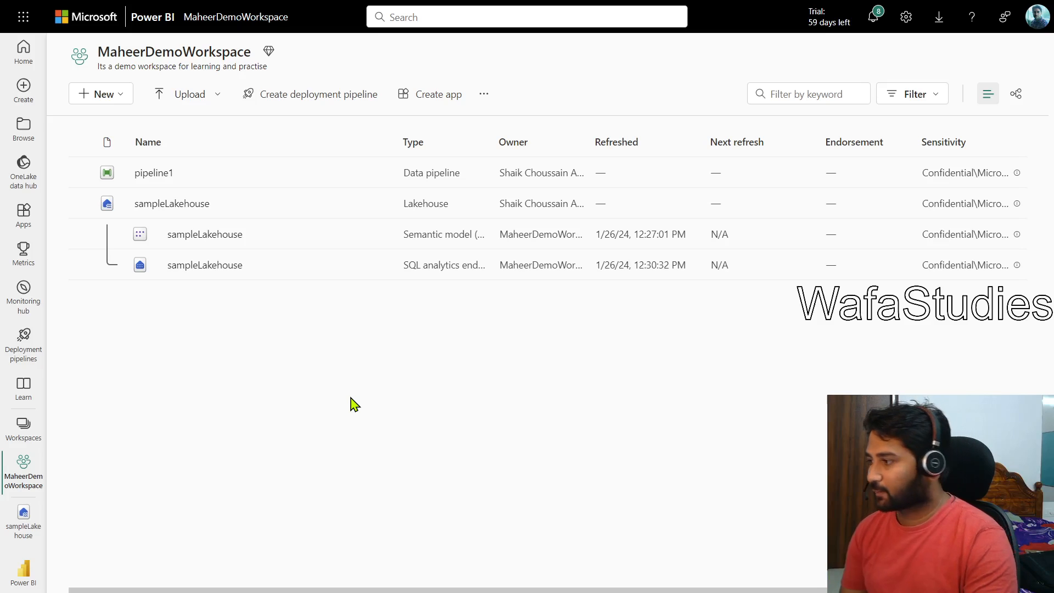
{"action": "mouse_move", "coordinate": [34, 474]}
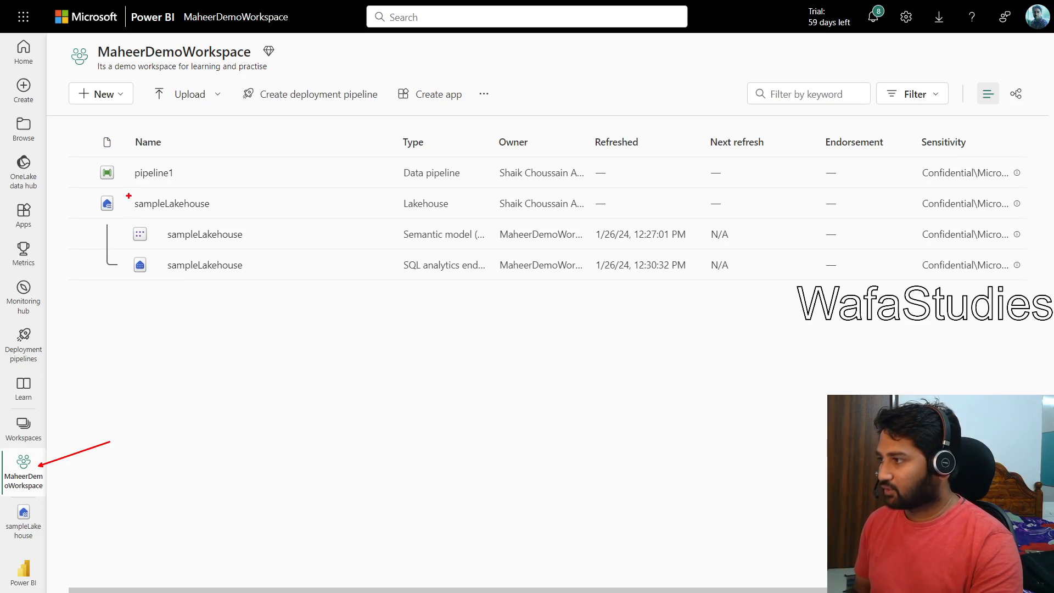
Open sampleLakehouse, expand Files > data, and view the customers shortcut folder.
{"action": "double_click", "coordinate": [171, 203]}
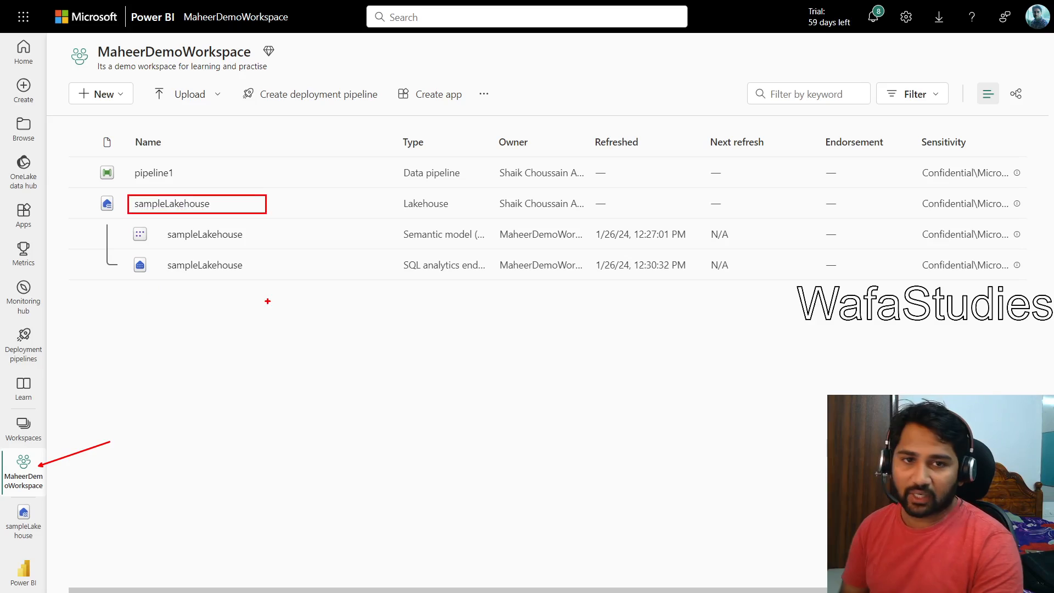
{"action": "mouse_move", "coordinate": [246, 226]}
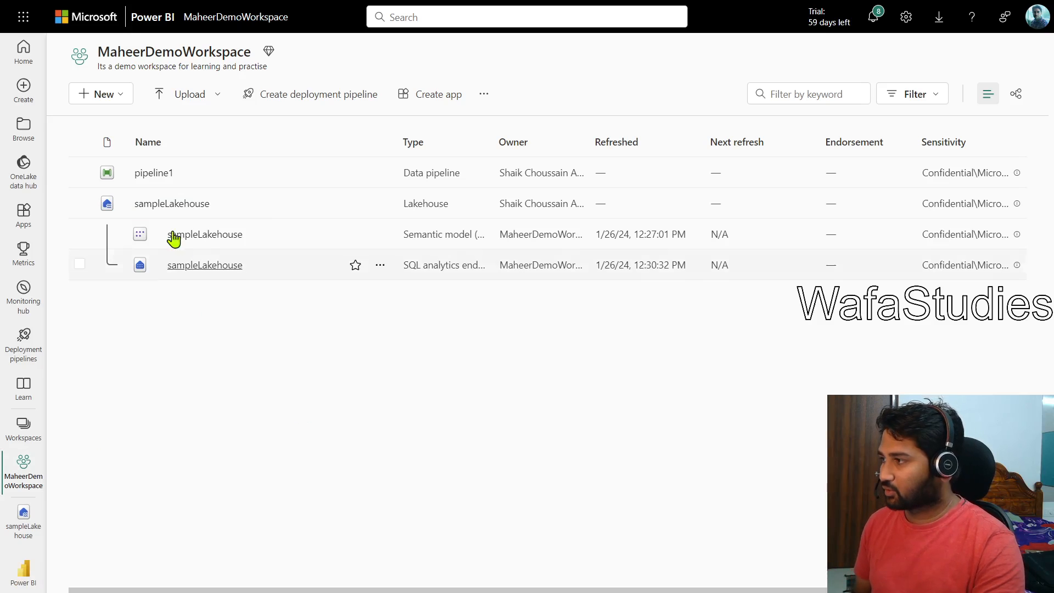
{"action": "left_click", "coordinate": [171, 203]}
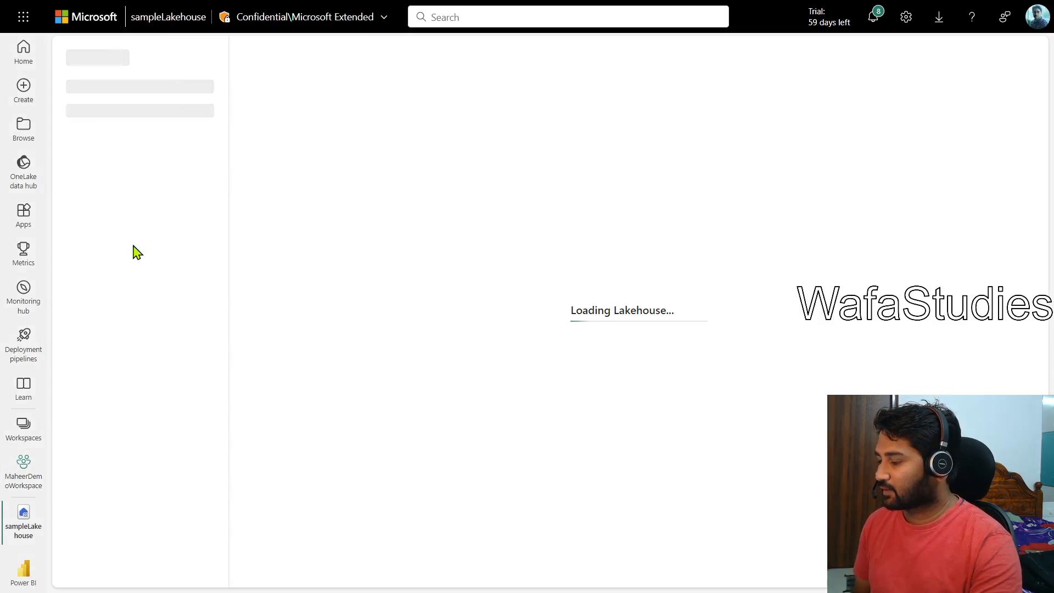
{"action": "mouse_move", "coordinate": [160, 125]}
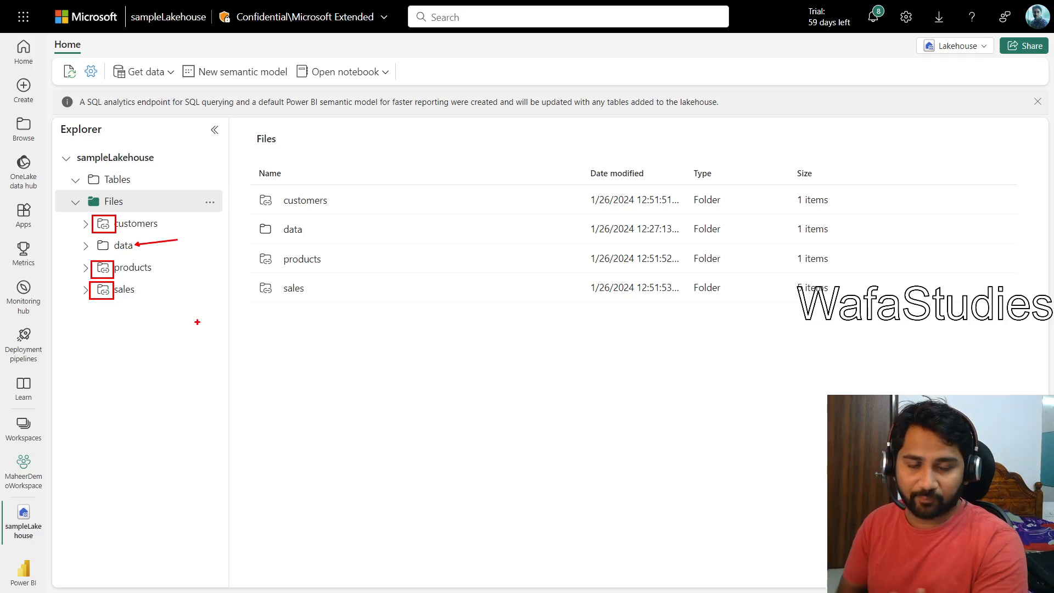
{"action": "mouse_move", "coordinate": [155, 224]}
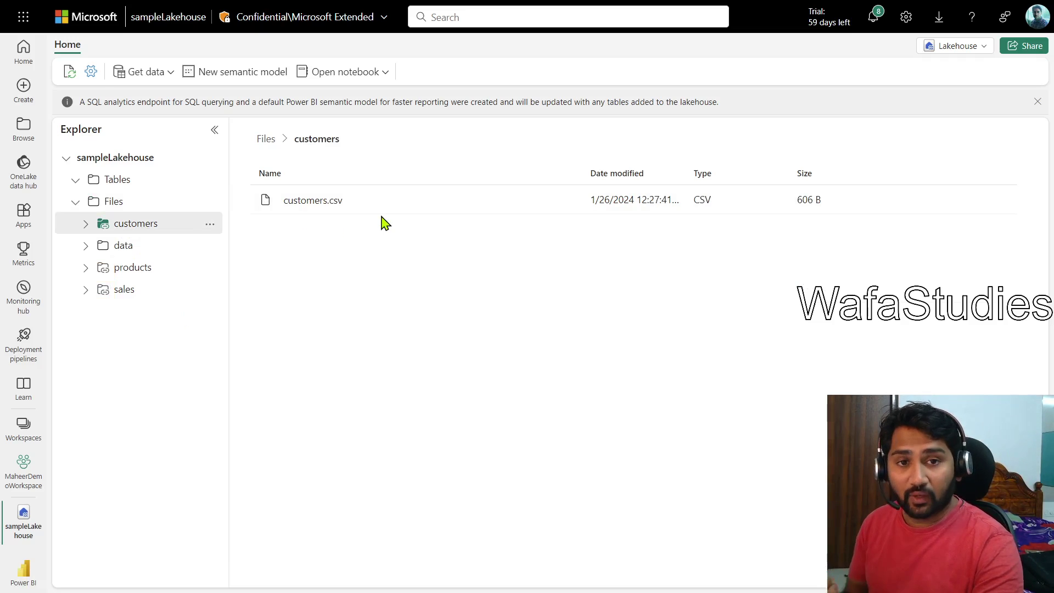
{"action": "mouse_move", "coordinate": [123, 245]}
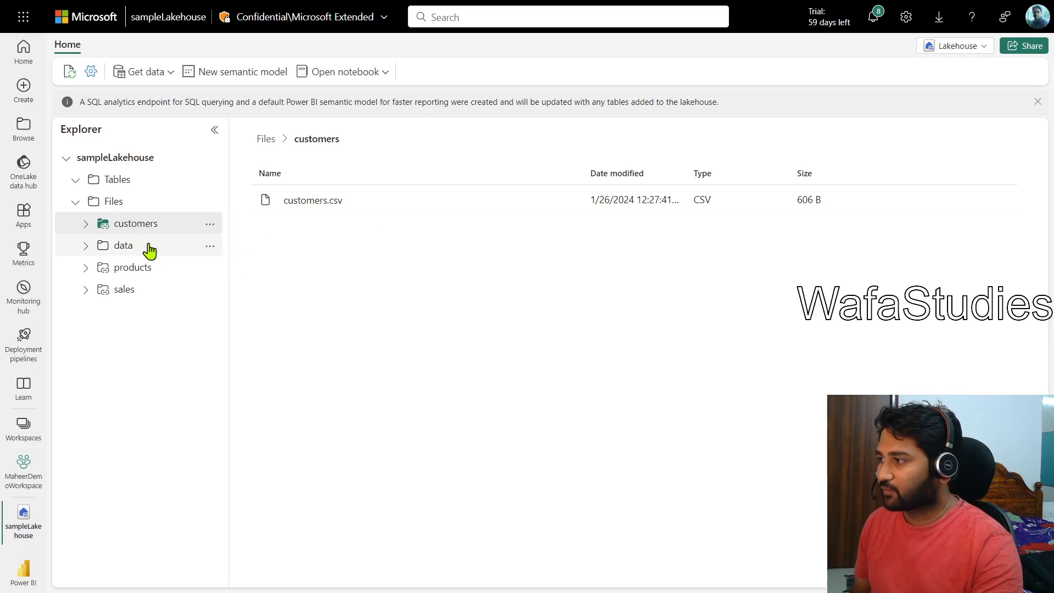
{"action": "left_click", "coordinate": [123, 245]}
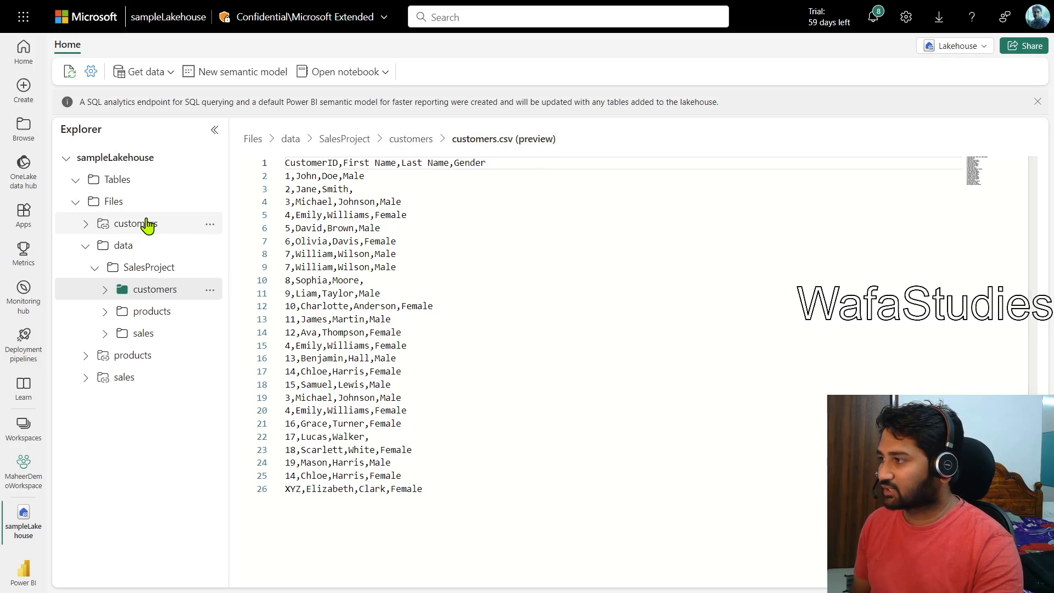
{"action": "left_click", "coordinate": [135, 223]}
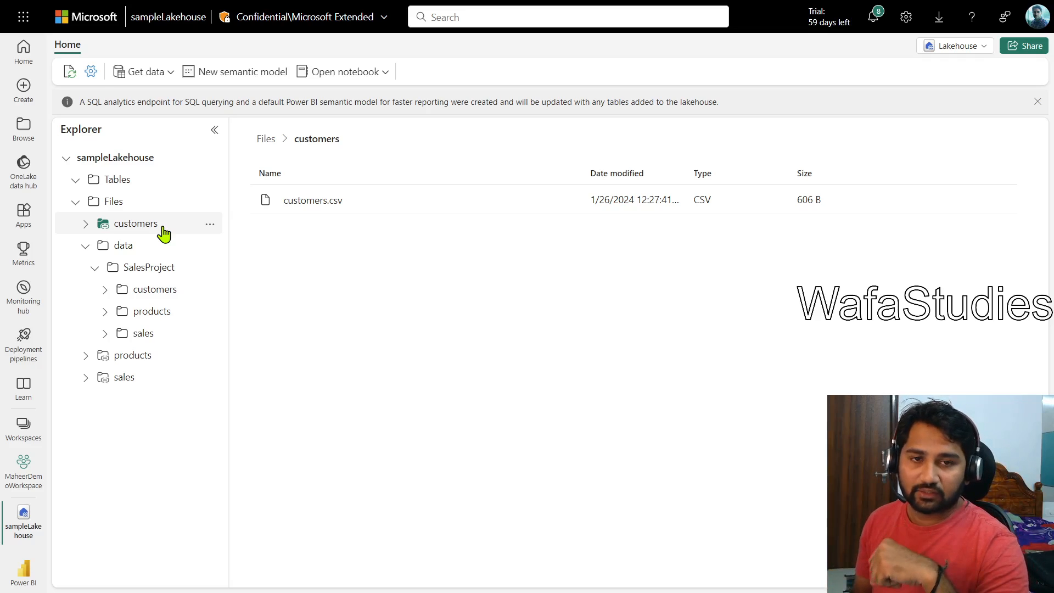
{"action": "mouse_move", "coordinate": [17, 467]}
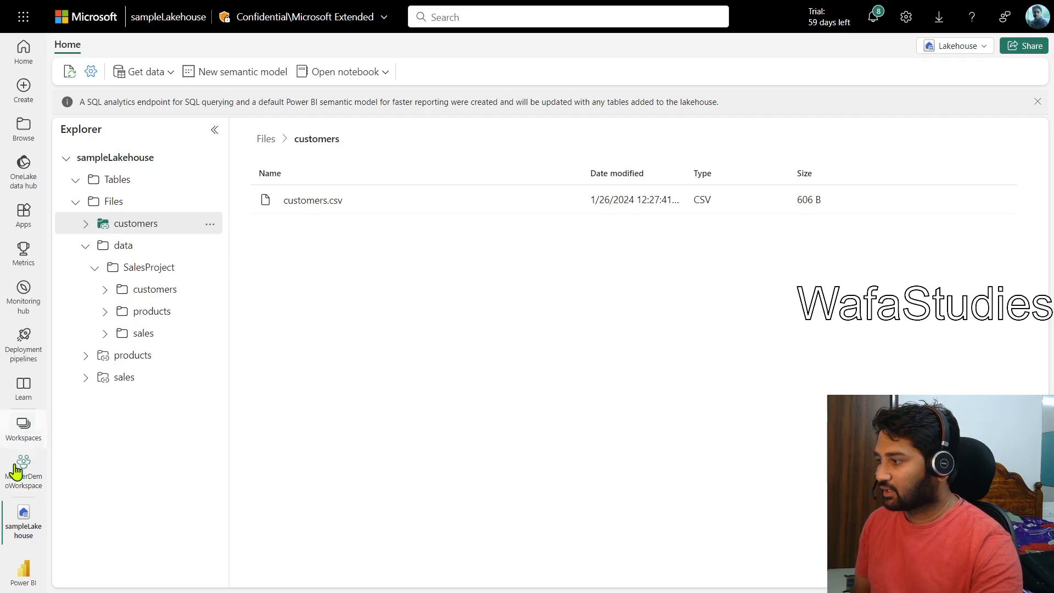
Return to MaheerDemoWorkspace and show the full New item page via New > More options.
{"action": "left_click", "coordinate": [23, 467]}
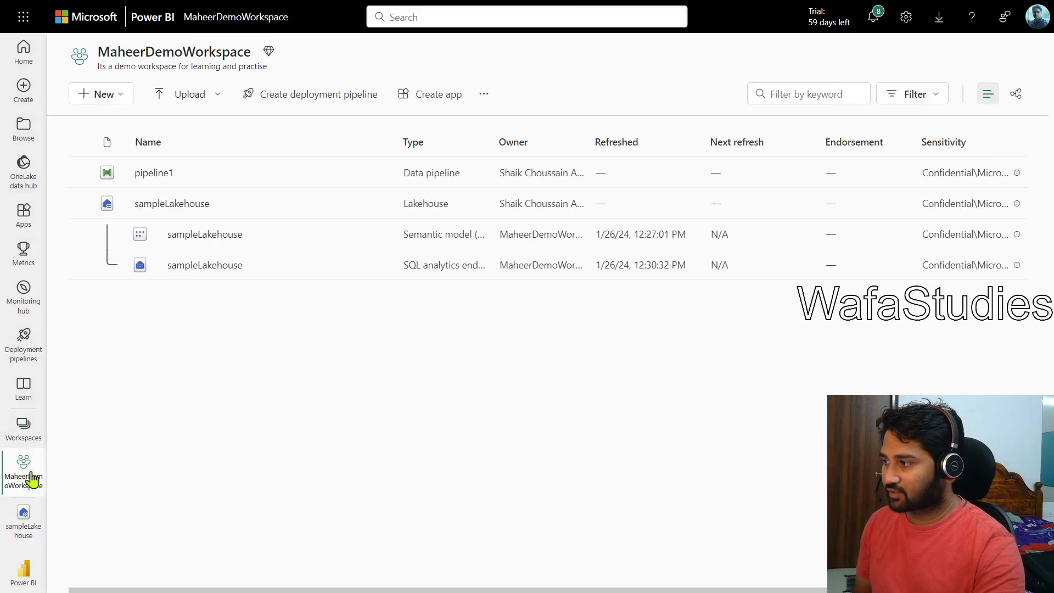
{"action": "mouse_move", "coordinate": [264, 338]}
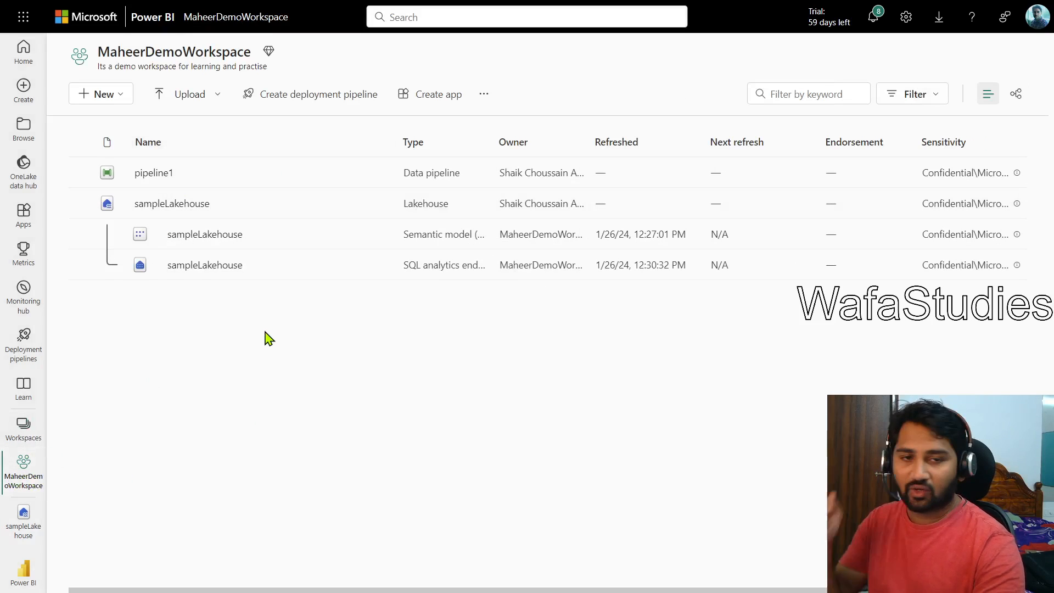
{"action": "mouse_move", "coordinate": [209, 194]}
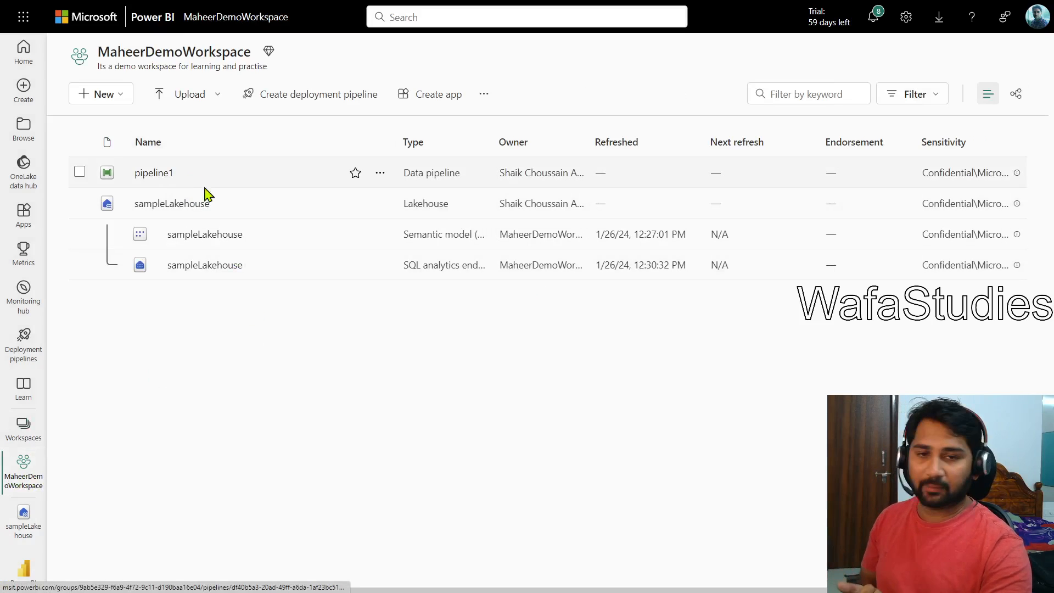
{"action": "mouse_move", "coordinate": [252, 202]}
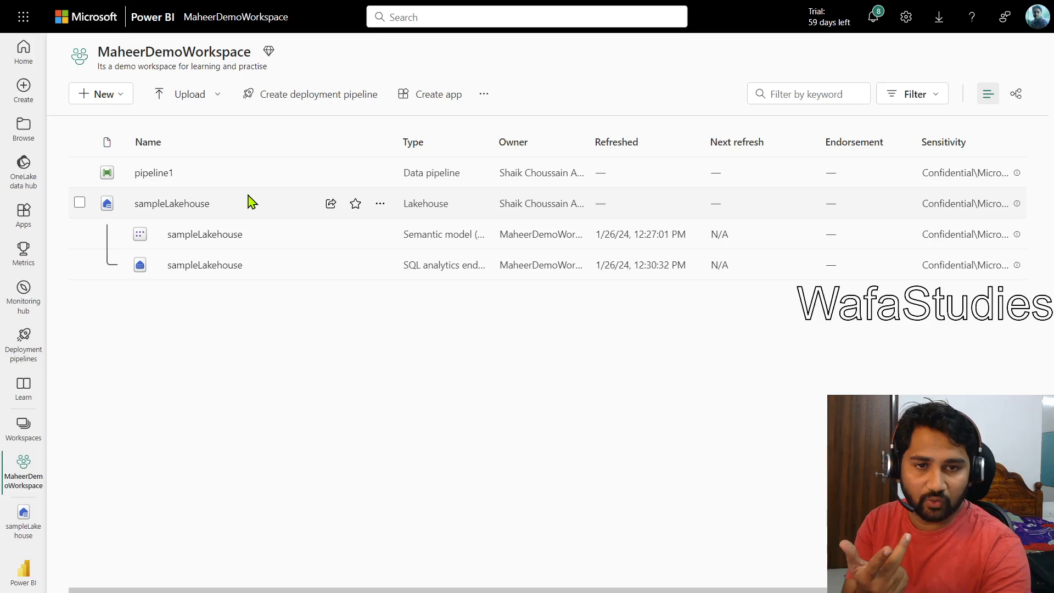
{"action": "mouse_move", "coordinate": [252, 298]}
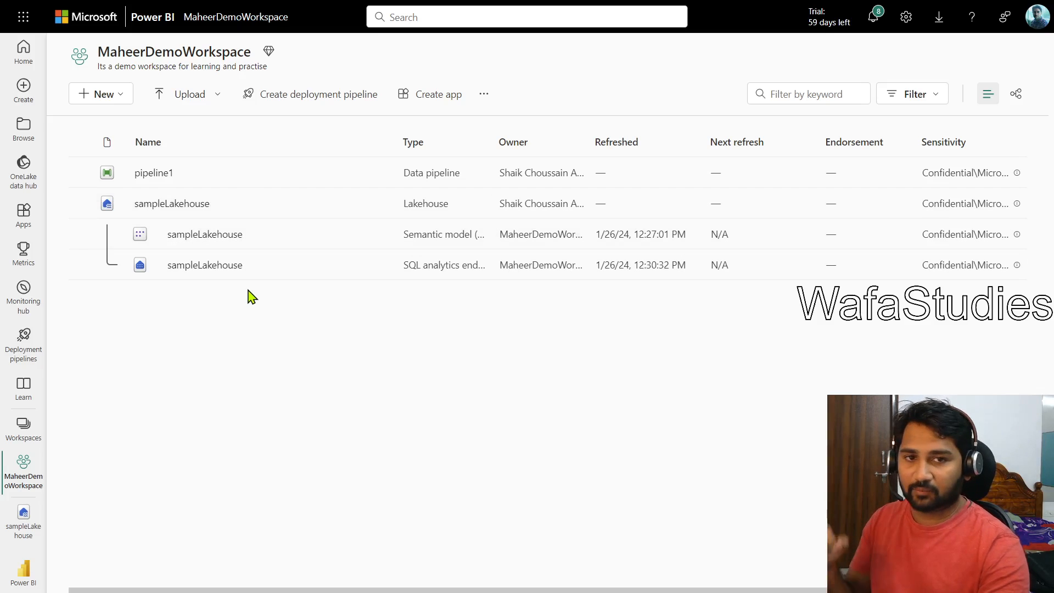
{"action": "left_click", "coordinate": [99, 93]}
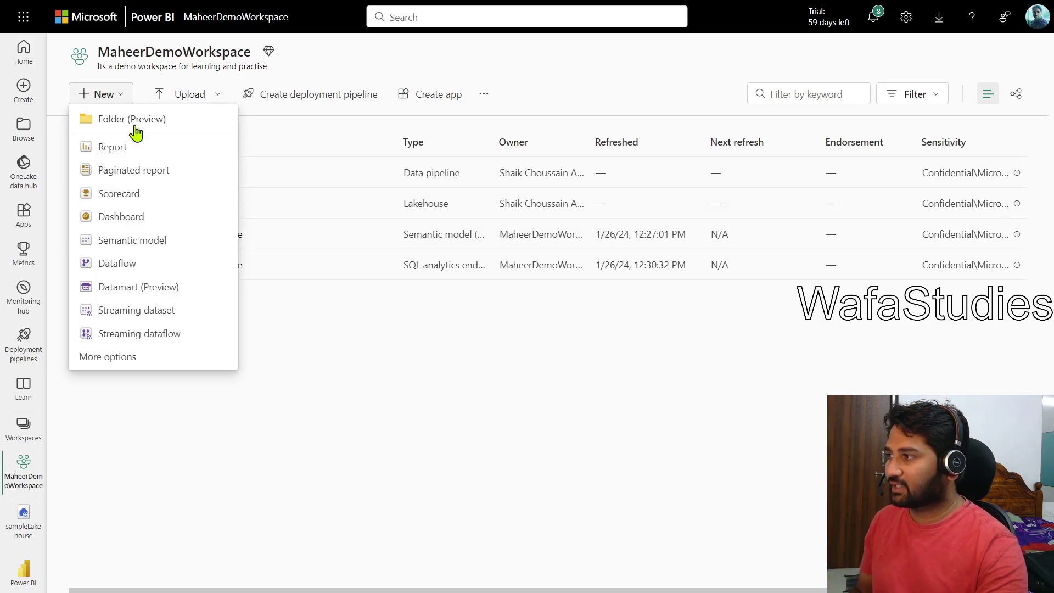
{"action": "mouse_move", "coordinate": [113, 99]}
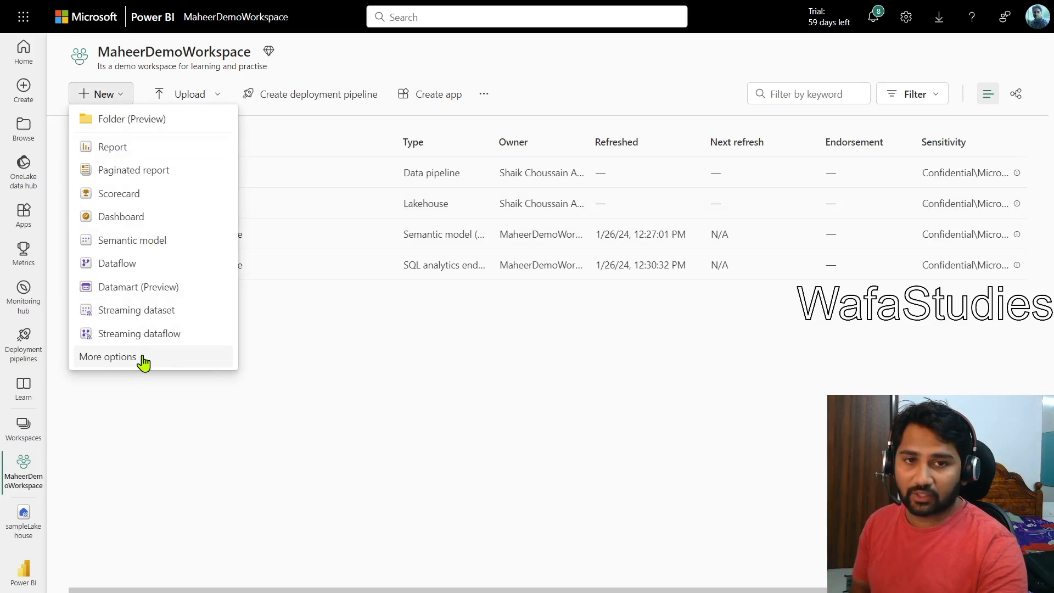
{"action": "mouse_move", "coordinate": [136, 310]}
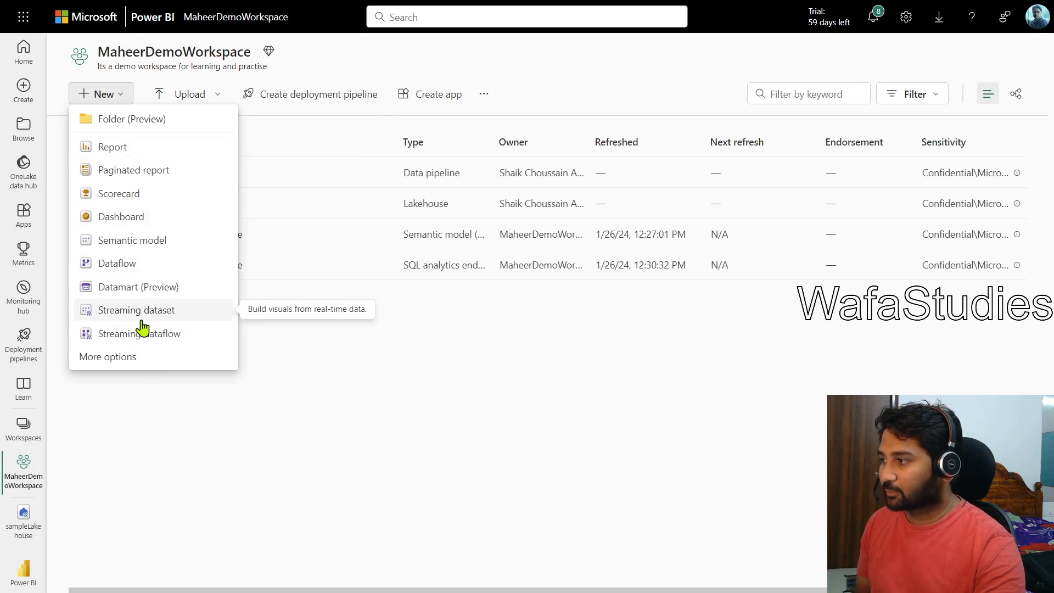
{"action": "left_click", "coordinate": [107, 356]}
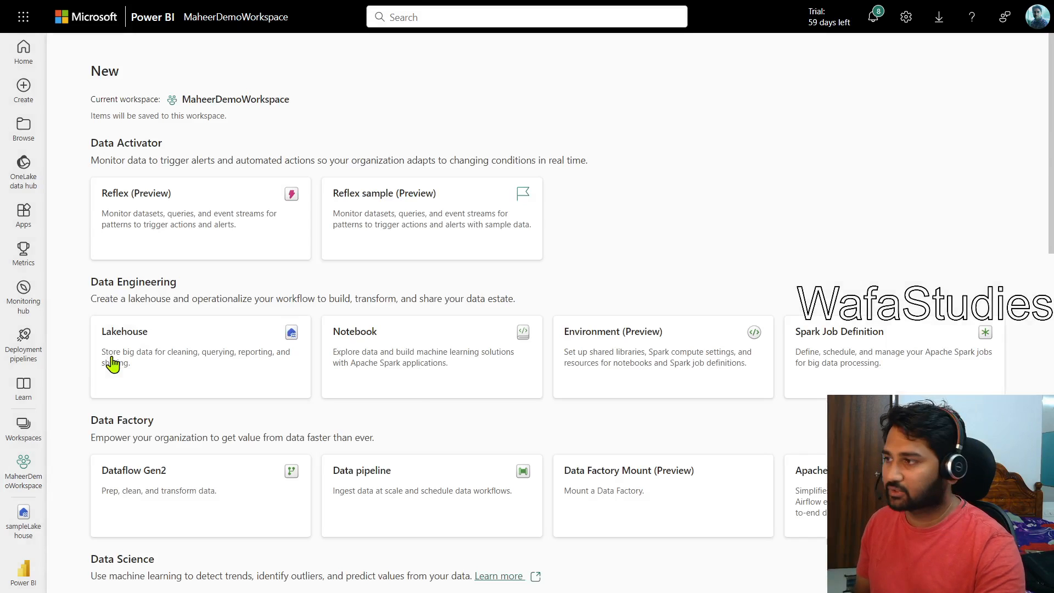
{"action": "mouse_move", "coordinate": [459, 375]}
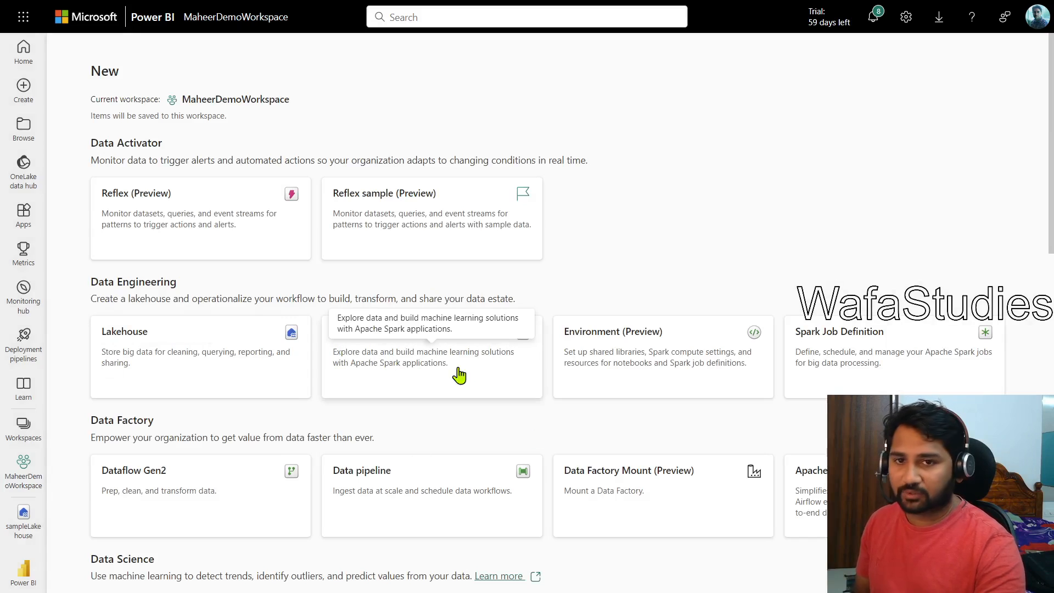
{"action": "mouse_move", "coordinate": [359, 340]}
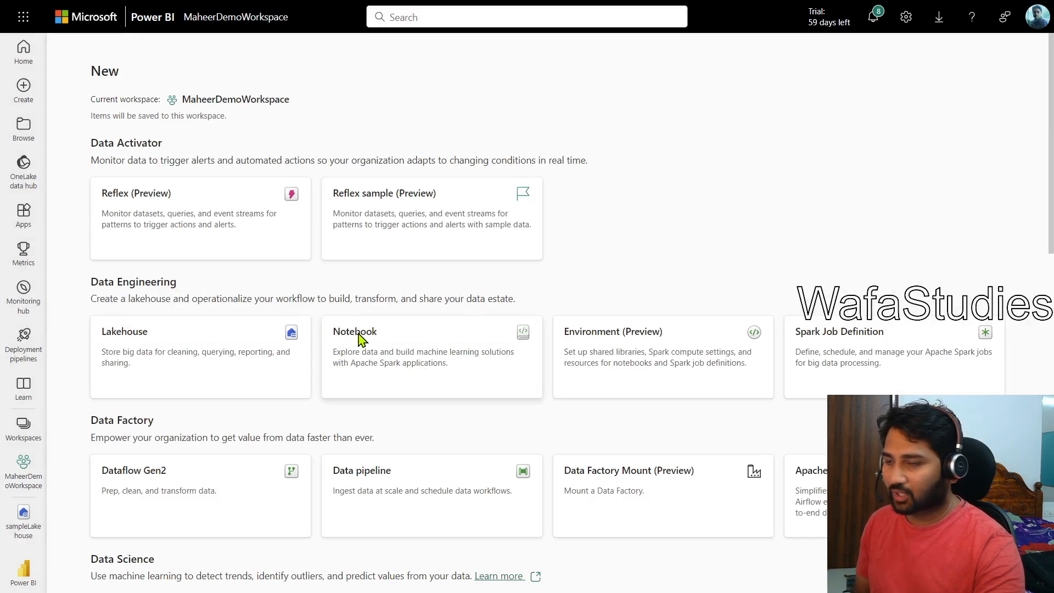
{"action": "mouse_move", "coordinate": [417, 369]}
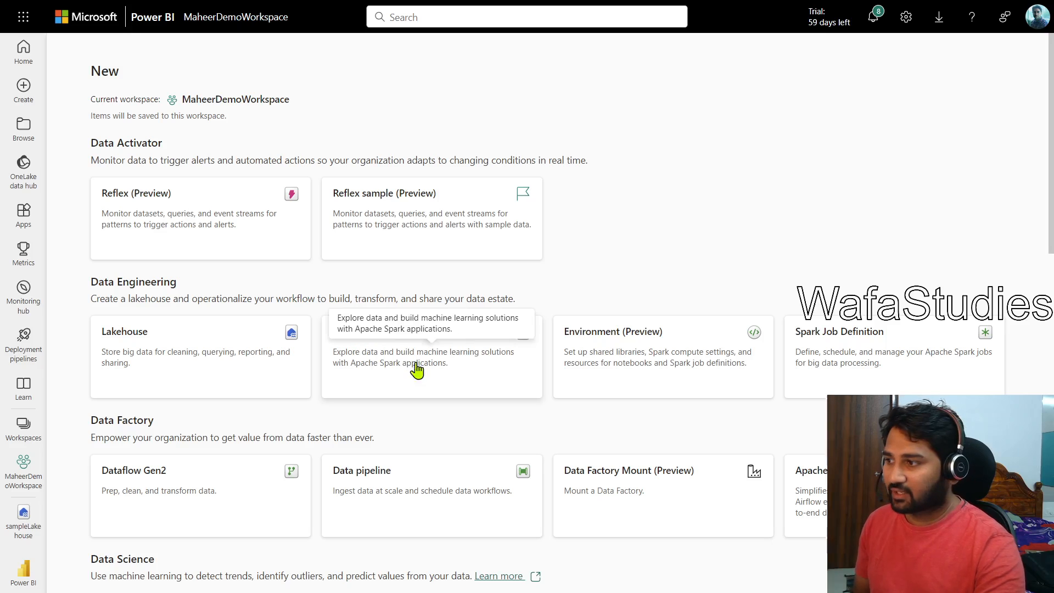
Create Notebook 1 from the Data Engineering Notebook option.
{"action": "left_click", "coordinate": [417, 370]}
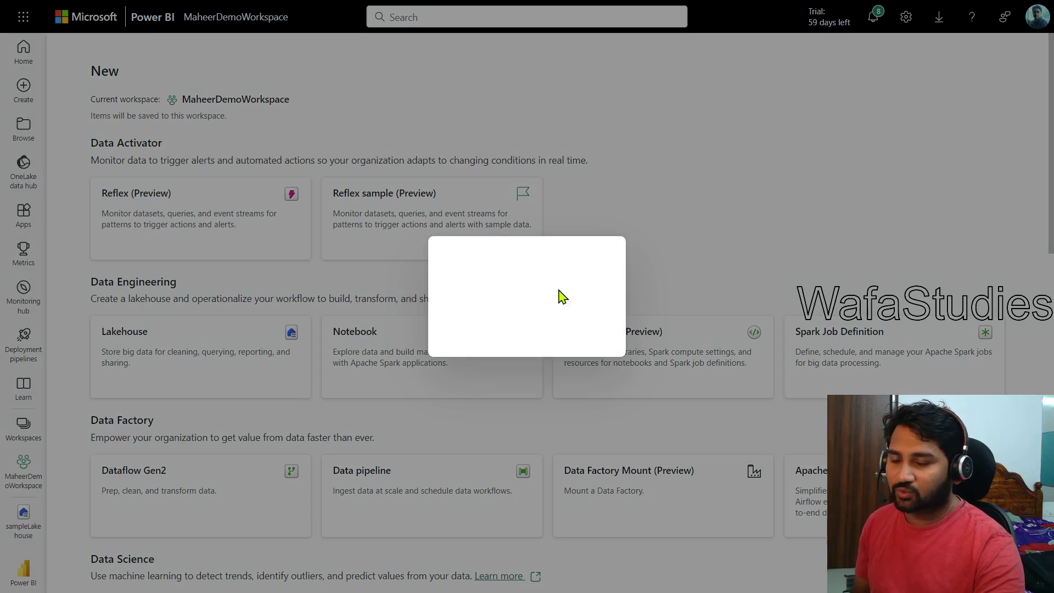
{"action": "left_click", "coordinate": [355, 332]}
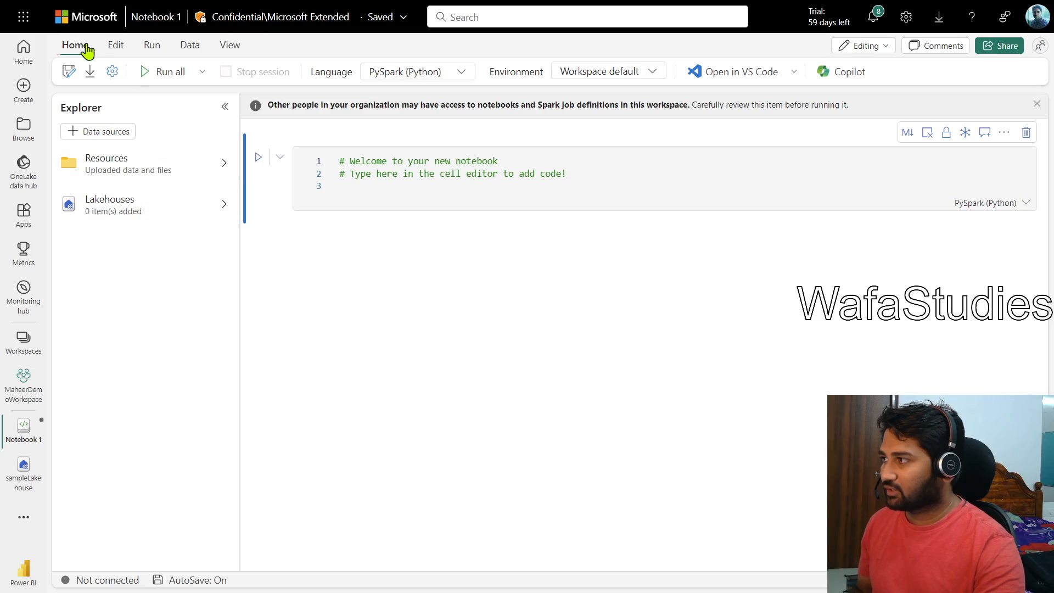
{"action": "mouse_move", "coordinate": [98, 162]}
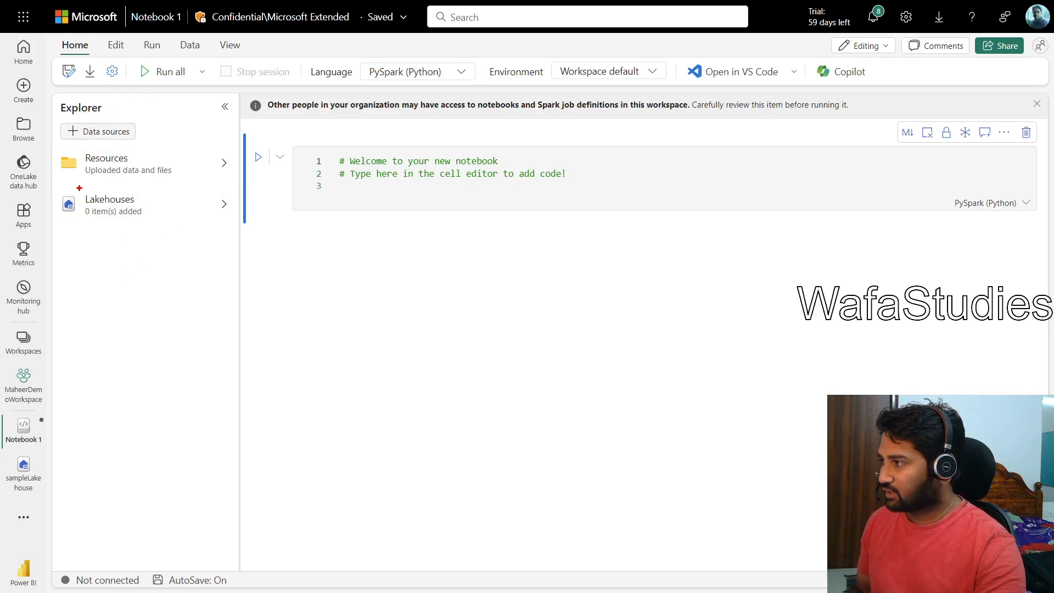
{"action": "left_click", "coordinate": [117, 204]}
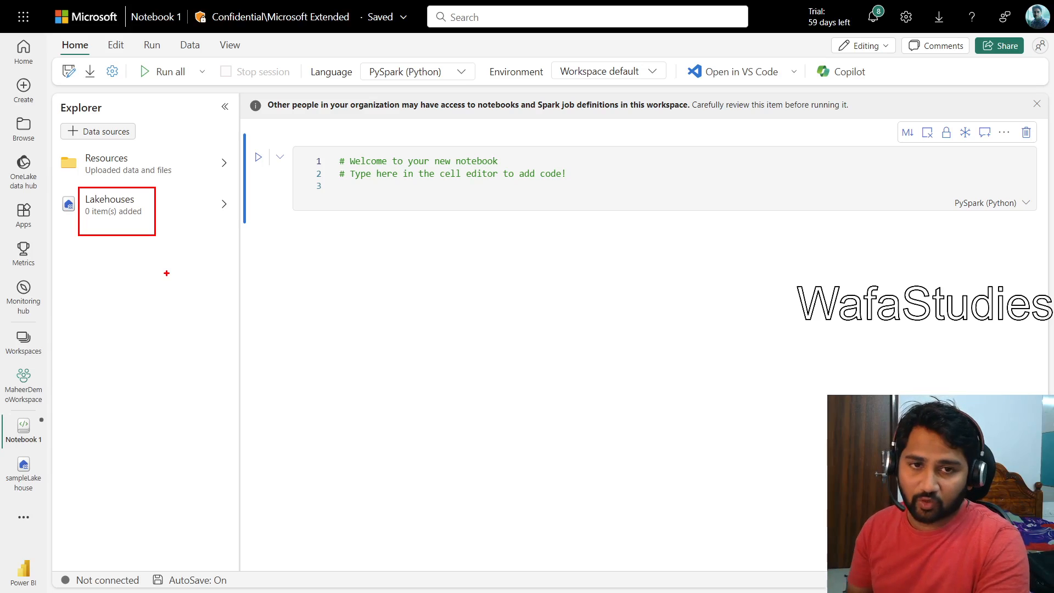
{"action": "mouse_move", "coordinate": [457, 240]}
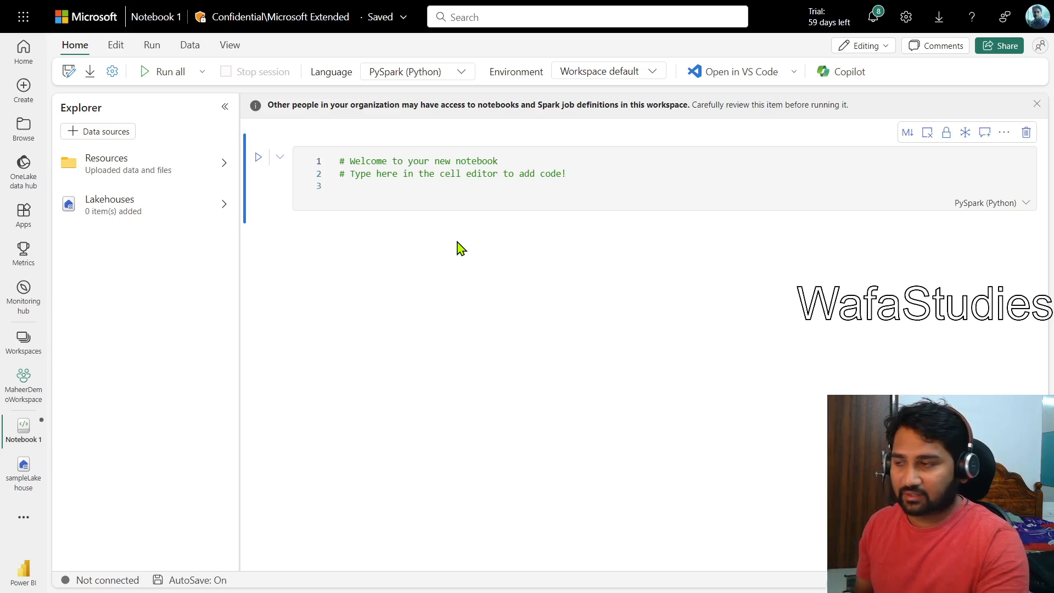
{"action": "mouse_move", "coordinate": [109, 204]}
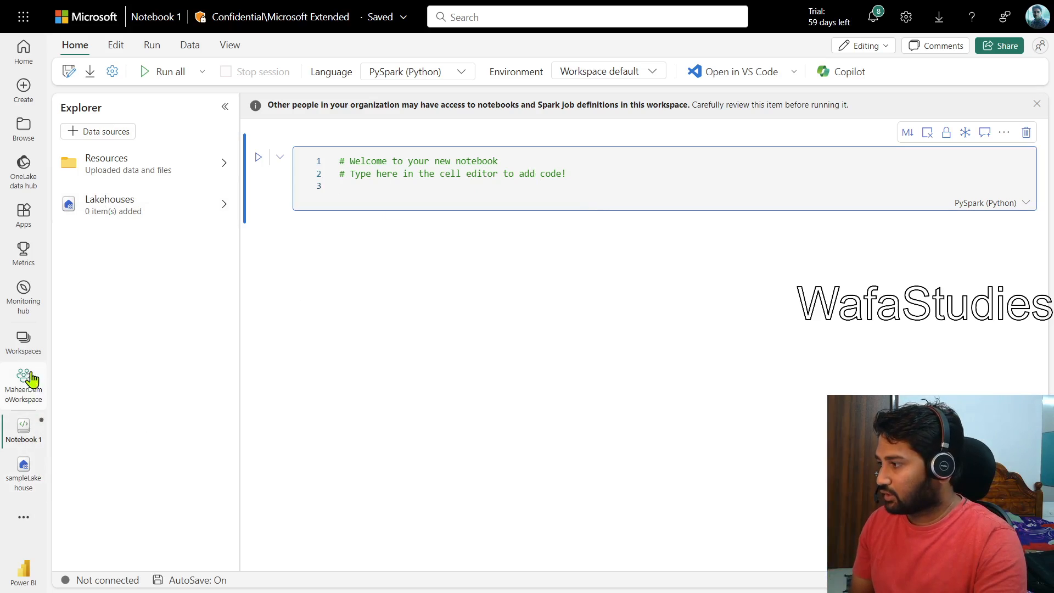
{"action": "left_click", "coordinate": [23, 468]}
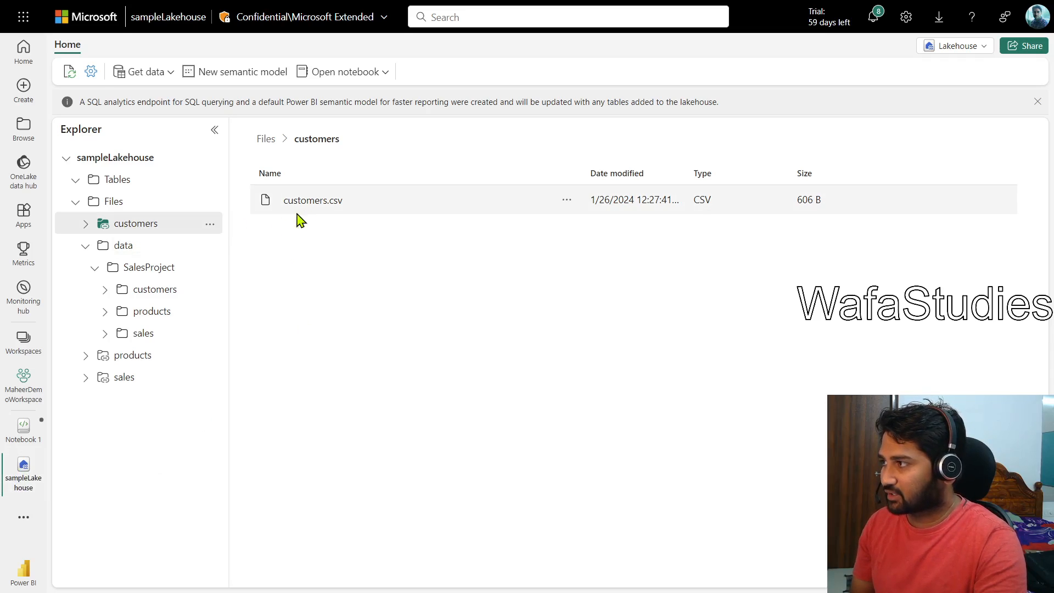
{"action": "mouse_move", "coordinate": [23, 467]}
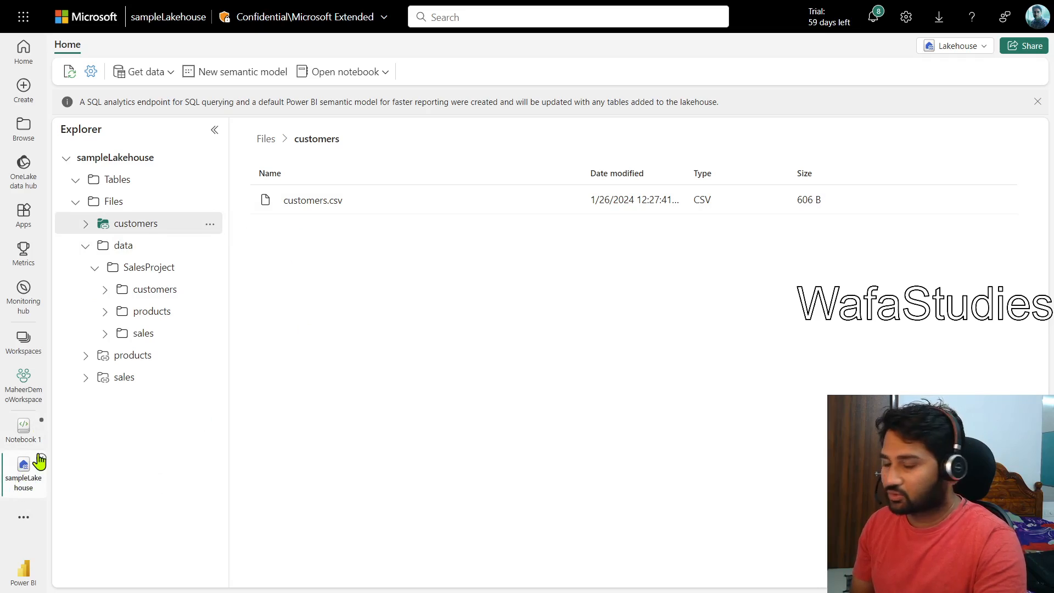
{"action": "mouse_move", "coordinate": [23, 463]}
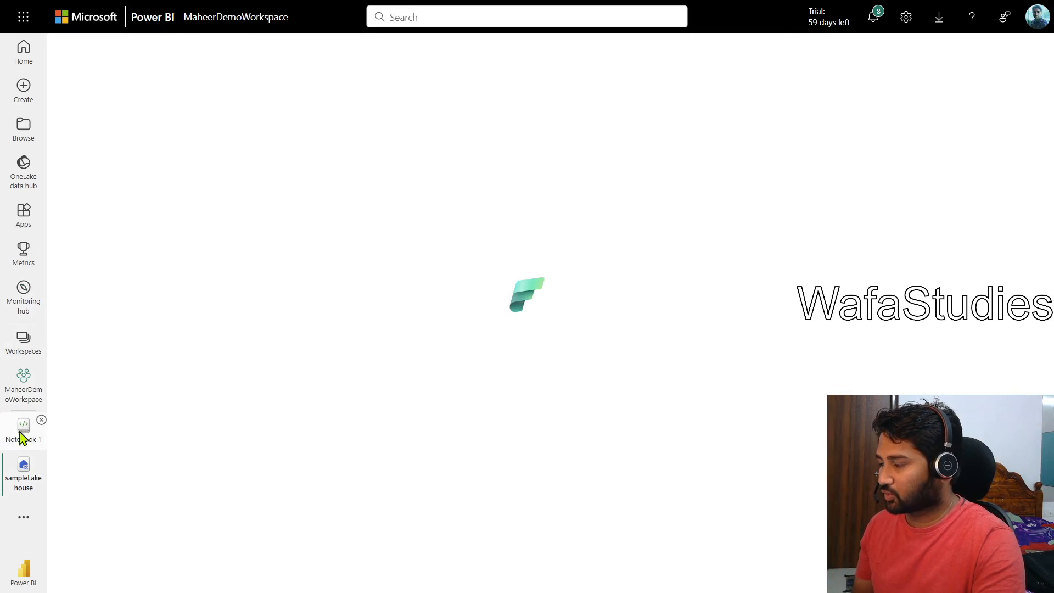
Add the existing sampleLakehouse to Notebook 1 from the OneLake data hub.
{"action": "left_click", "coordinate": [23, 430]}
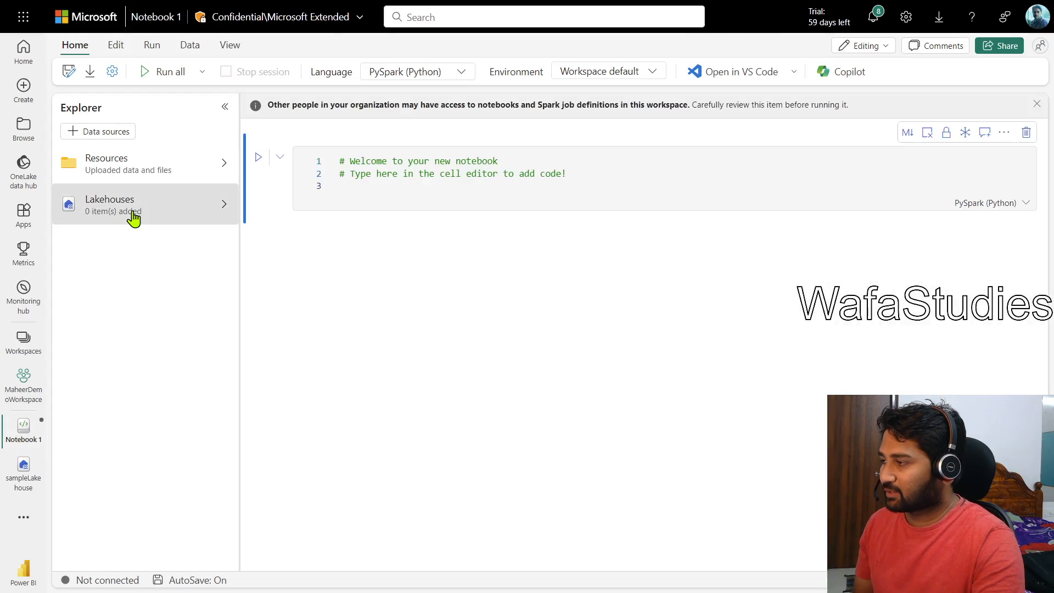
{"action": "left_click", "coordinate": [135, 204]}
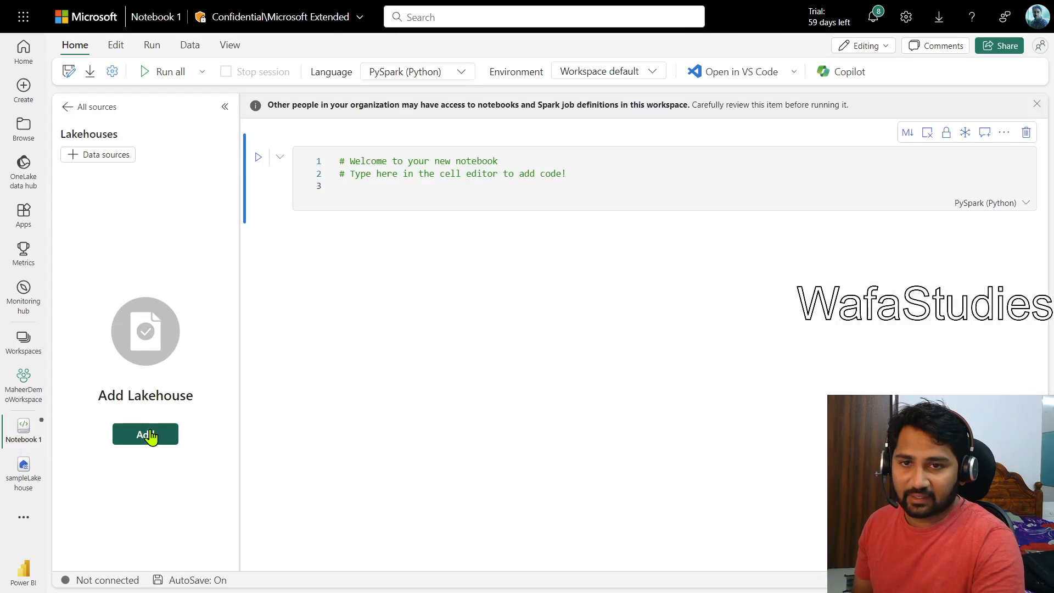
{"action": "left_click", "coordinate": [145, 434]}
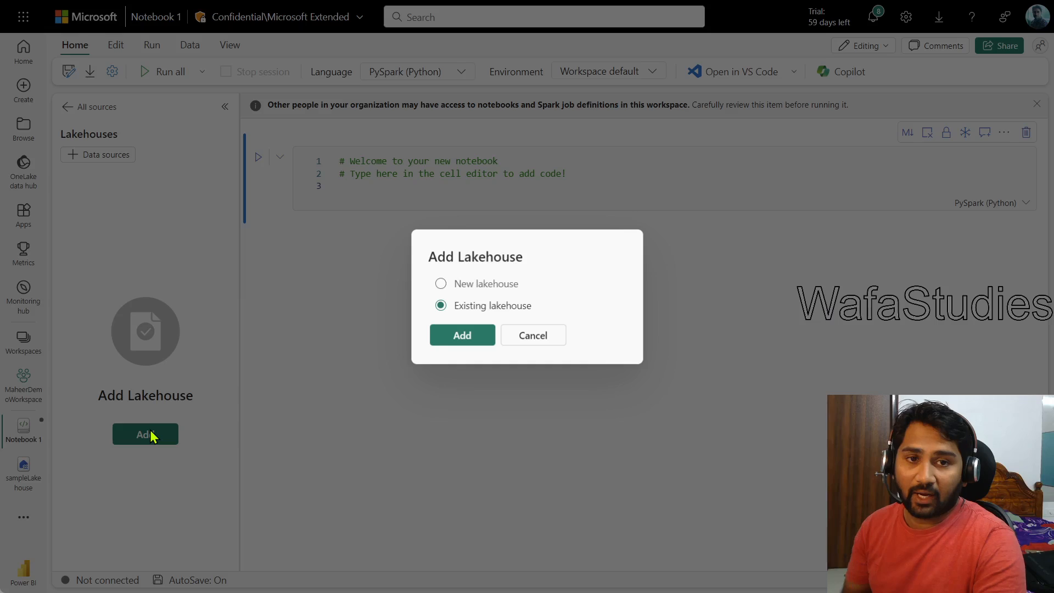
{"action": "mouse_move", "coordinate": [461, 340]}
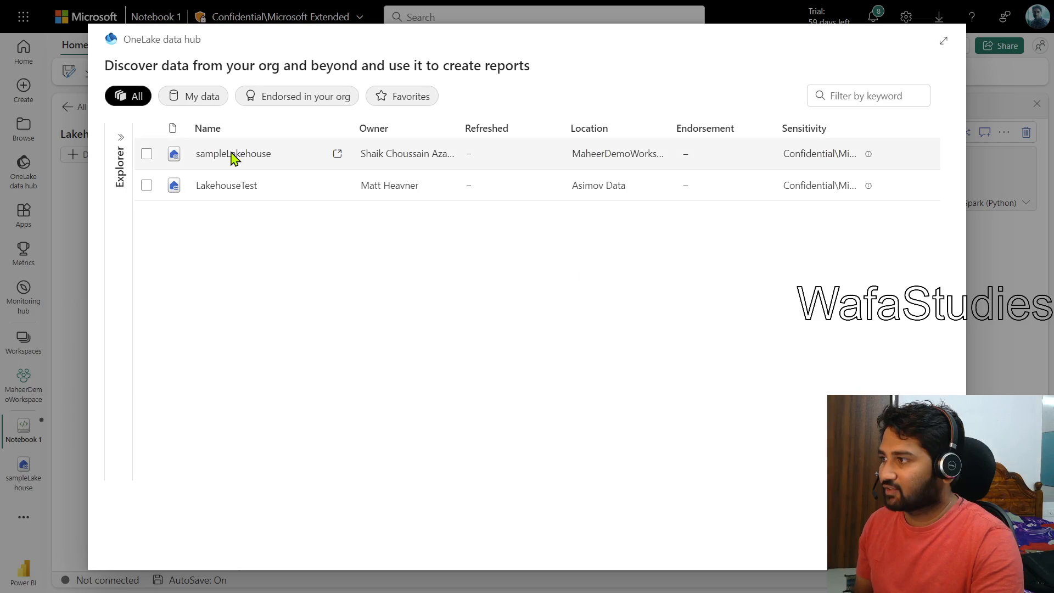
{"action": "left_click", "coordinate": [147, 153]}
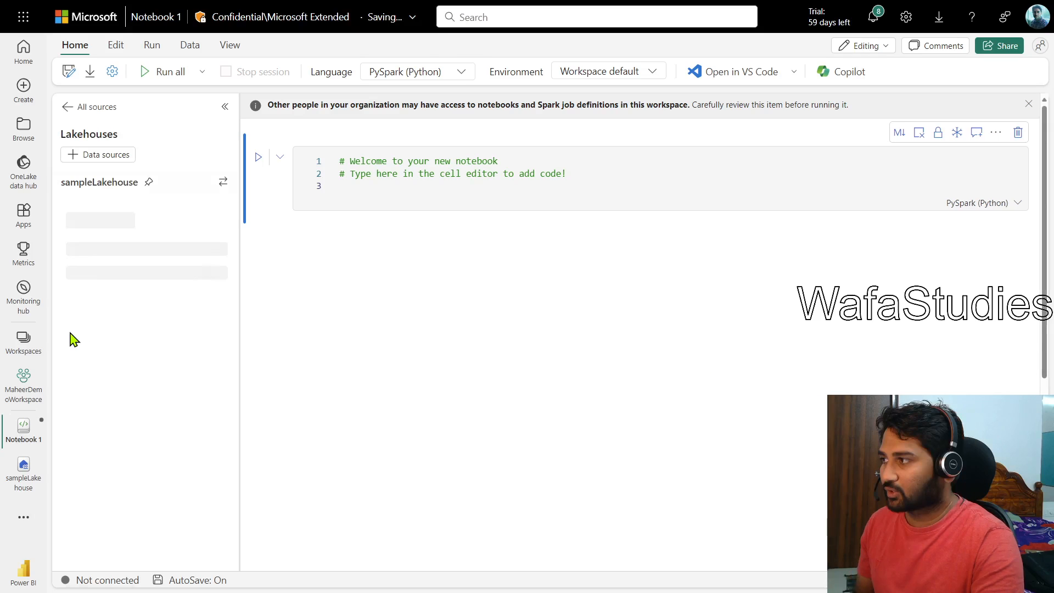
{"action": "mouse_move", "coordinate": [321, 243]}
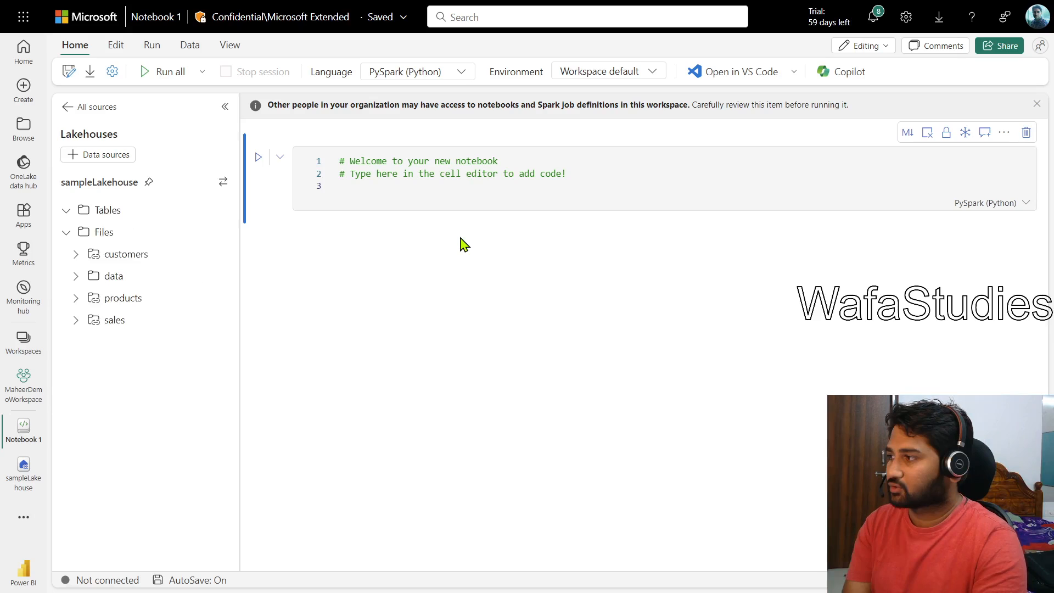
{"action": "mouse_move", "coordinate": [126, 254]}
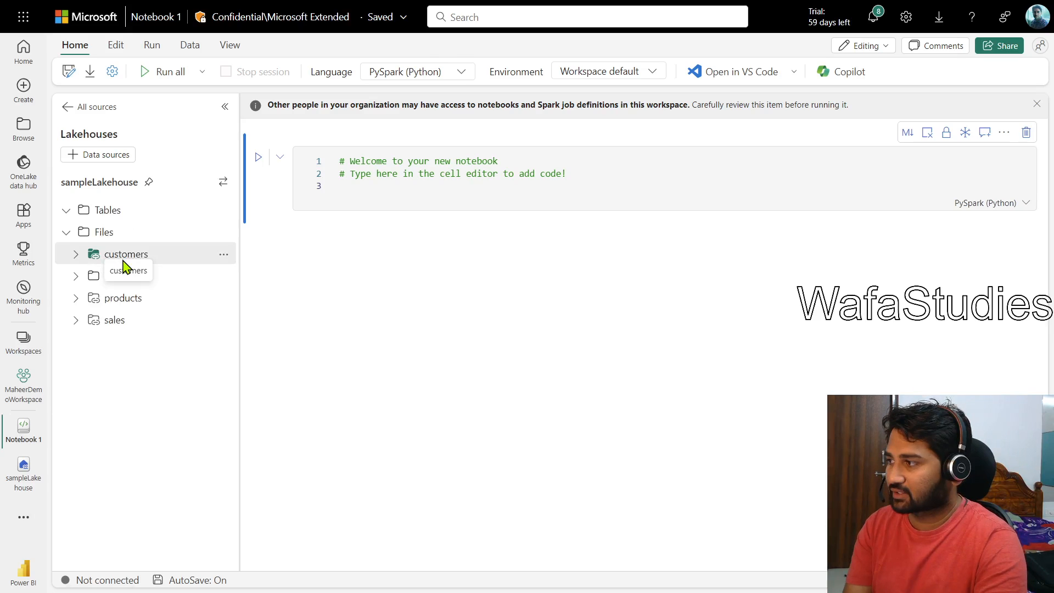
List the customers shortcut files and open the customers.csv actions menu for Load data.
{"action": "left_click", "coordinate": [125, 253]}
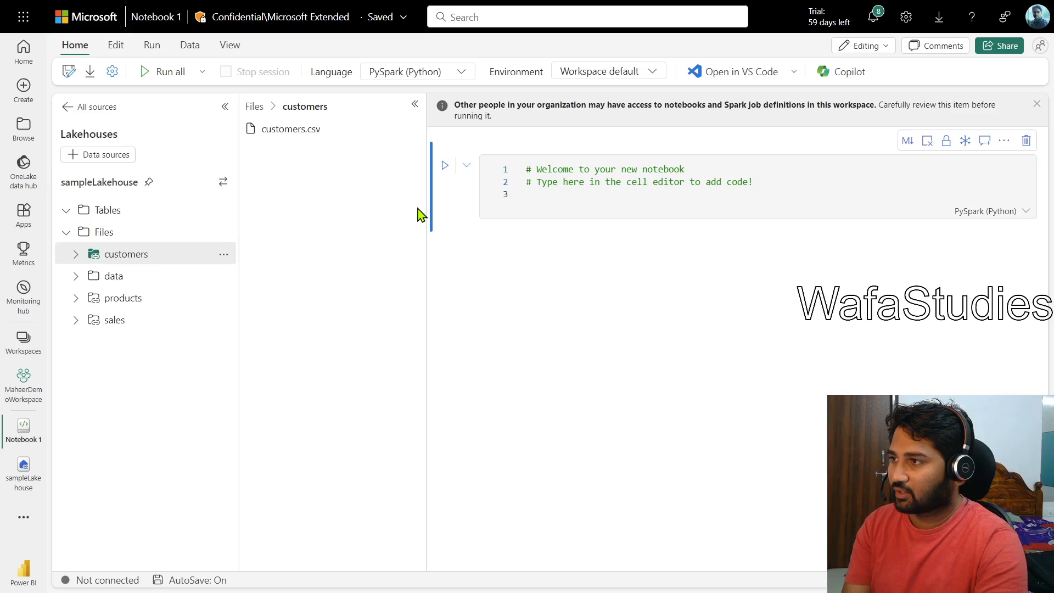
{"action": "mouse_move", "coordinate": [132, 229]}
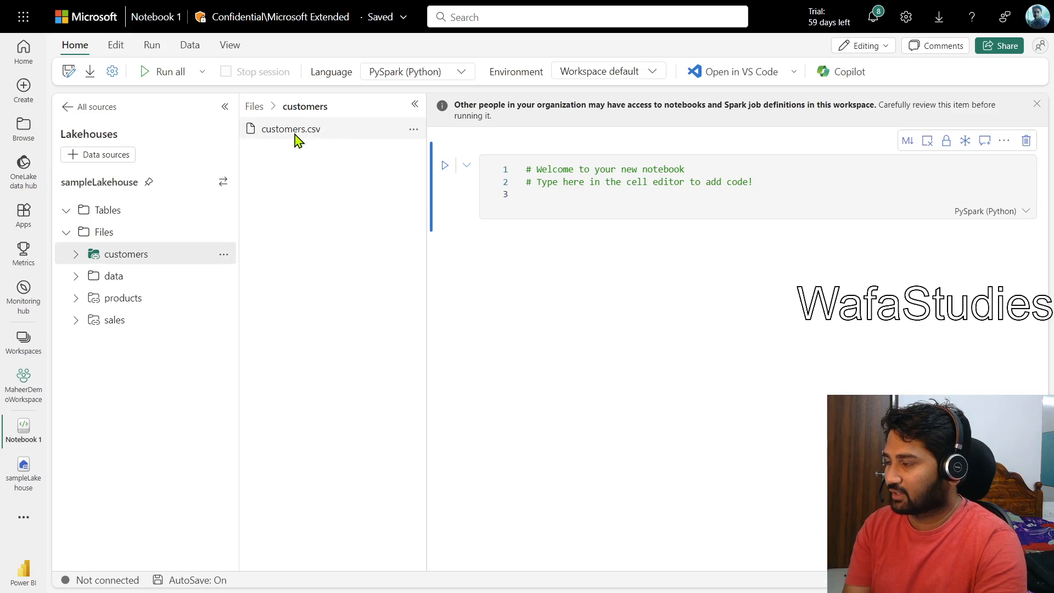
{"action": "left_click", "coordinate": [414, 128]}
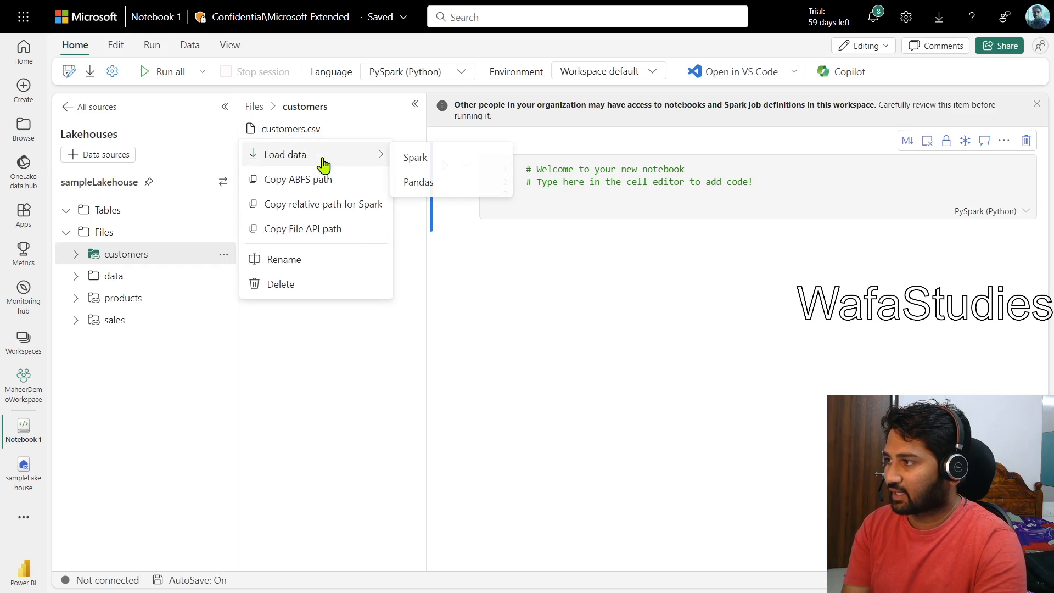
{"action": "mouse_move", "coordinate": [433, 162]}
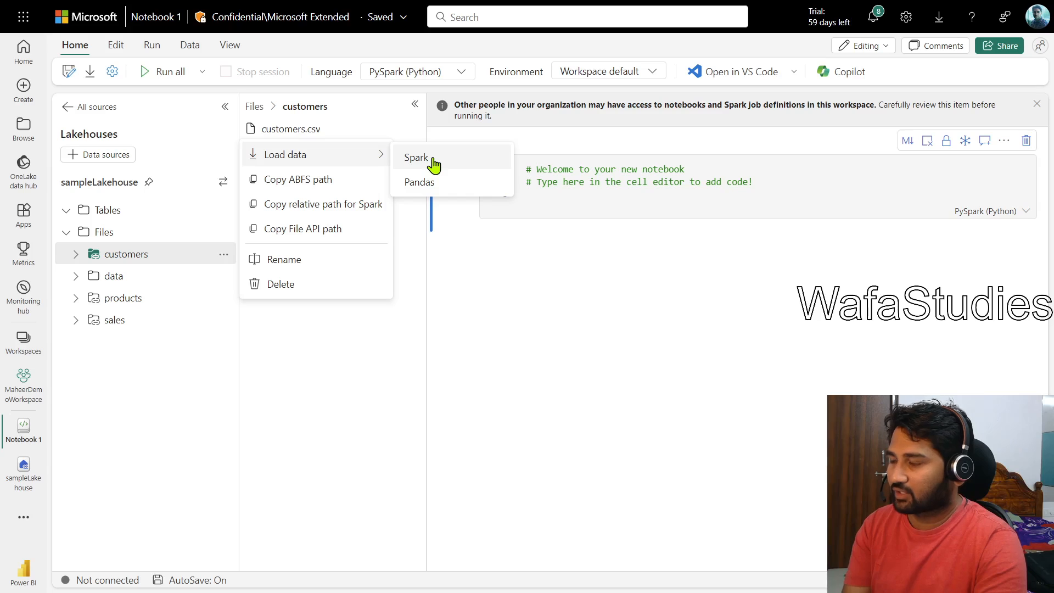
{"action": "left_click", "coordinate": [417, 158]}
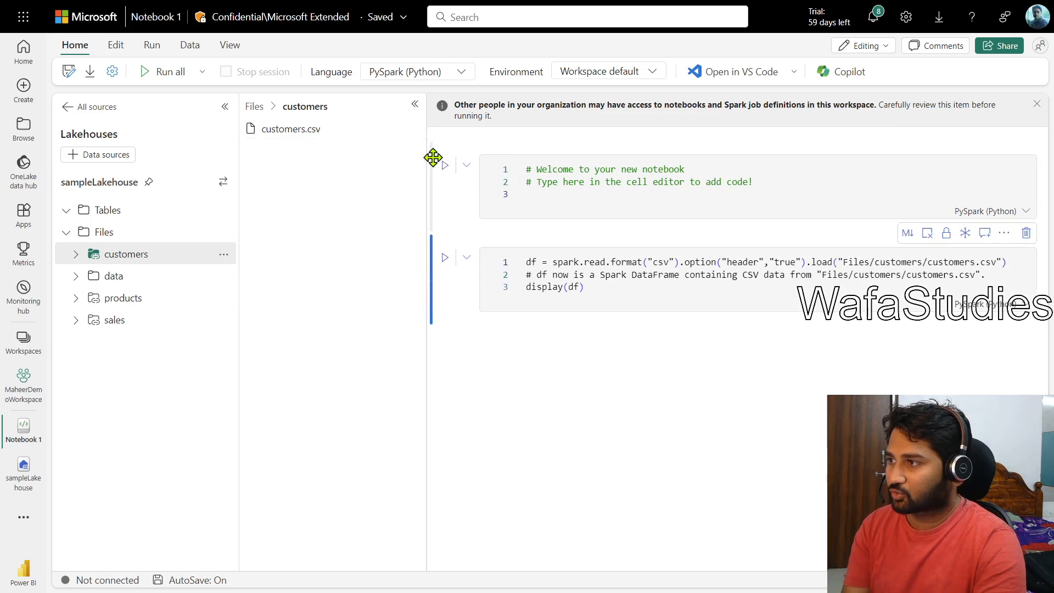
{"action": "left_click", "coordinate": [708, 262]}
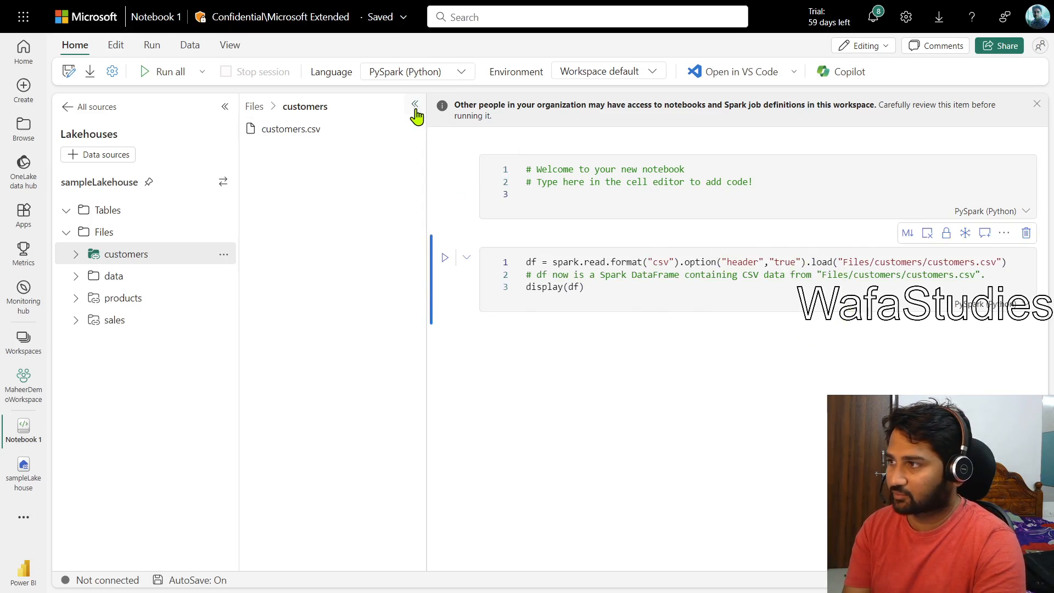
{"action": "left_click", "coordinate": [415, 106]}
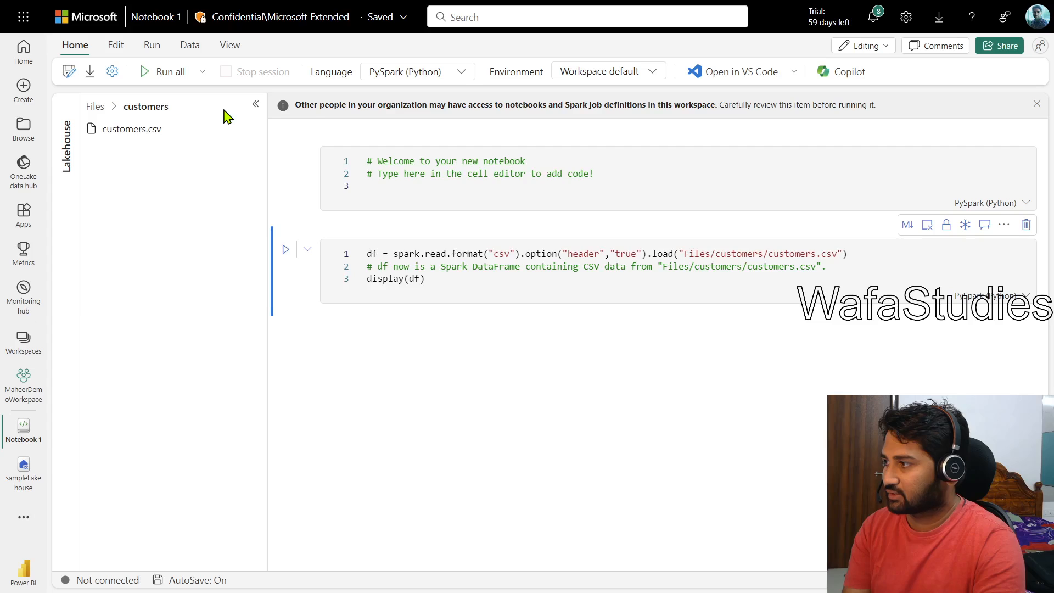
{"action": "left_click", "coordinate": [255, 104]}
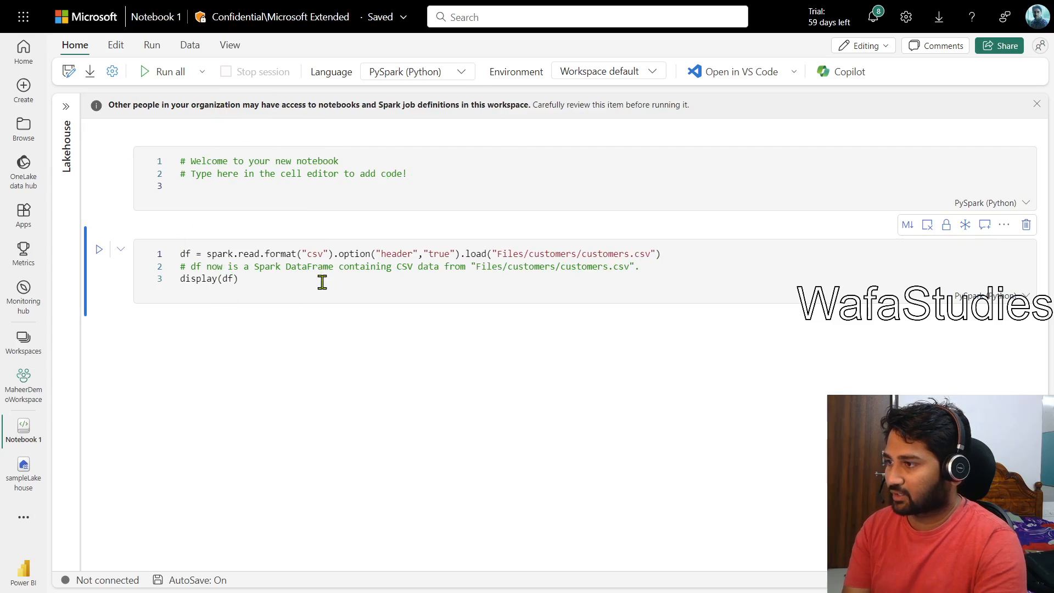
{"action": "mouse_move", "coordinate": [306, 237]}
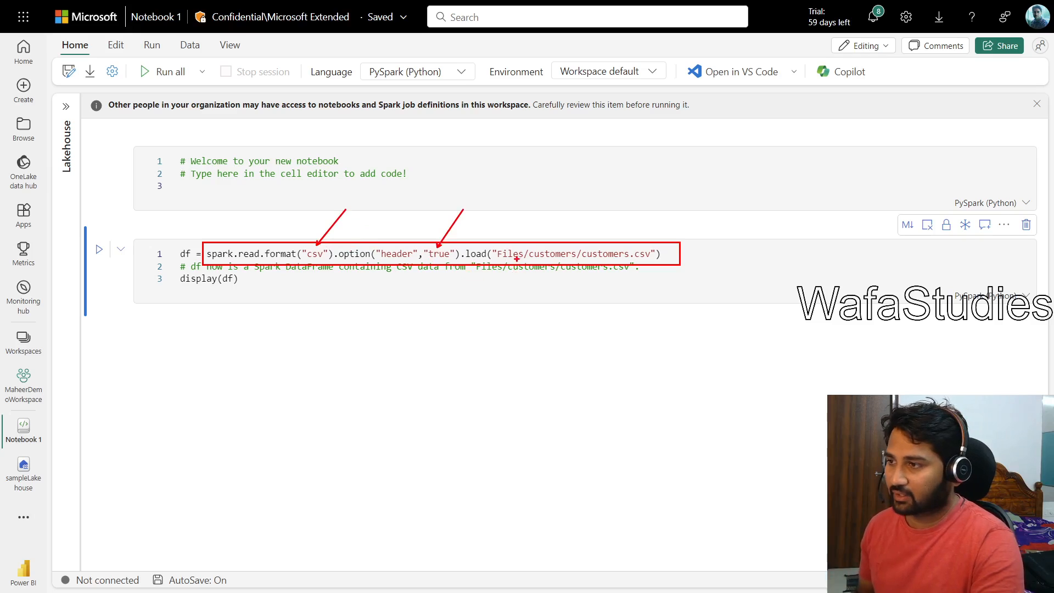
{"action": "mouse_move", "coordinate": [554, 245]}
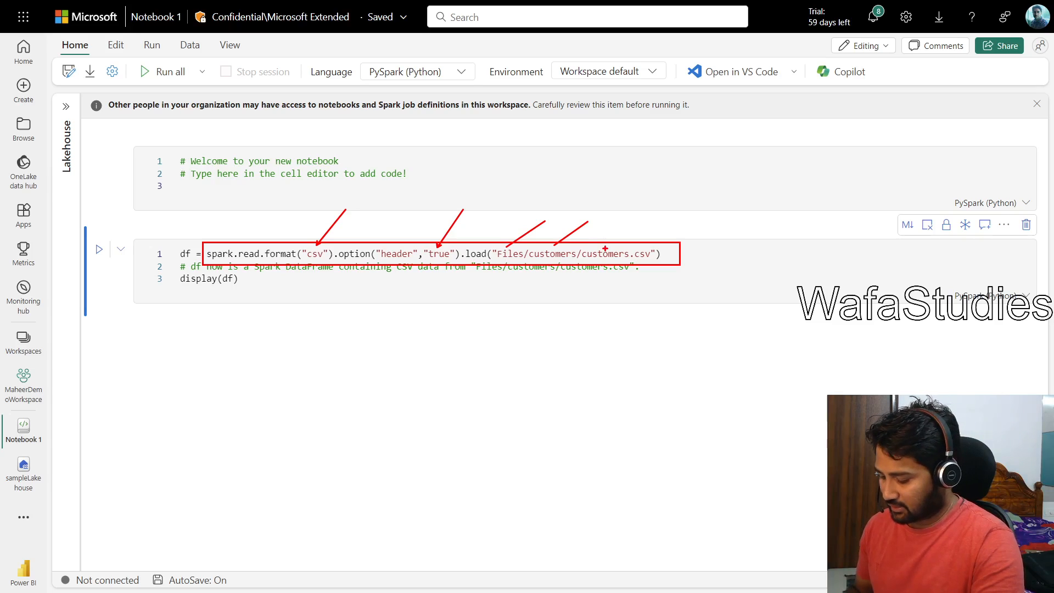
{"action": "mouse_move", "coordinate": [611, 285]}
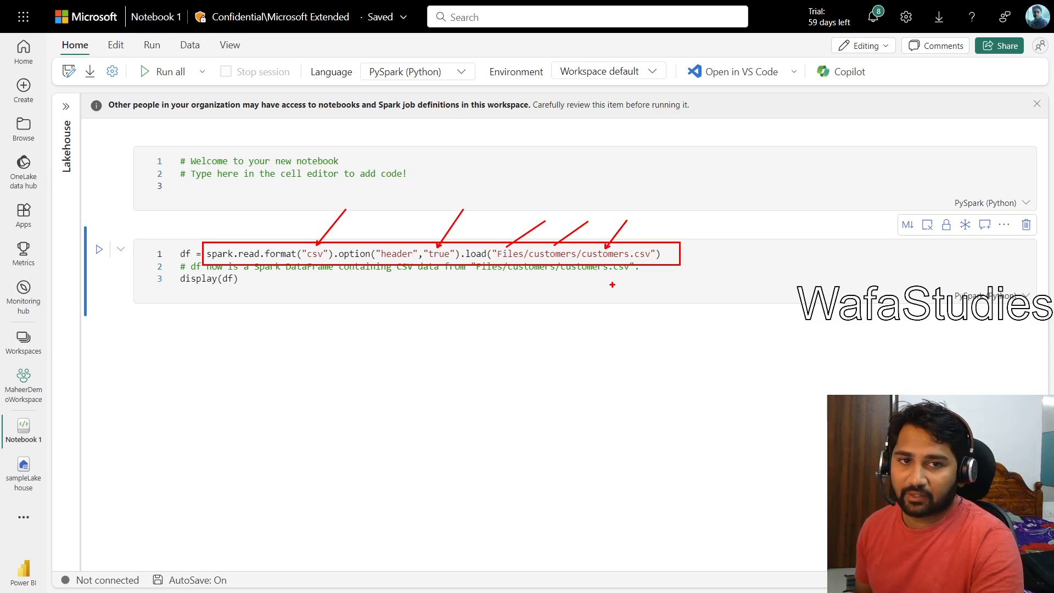
{"action": "mouse_move", "coordinate": [509, 294]}
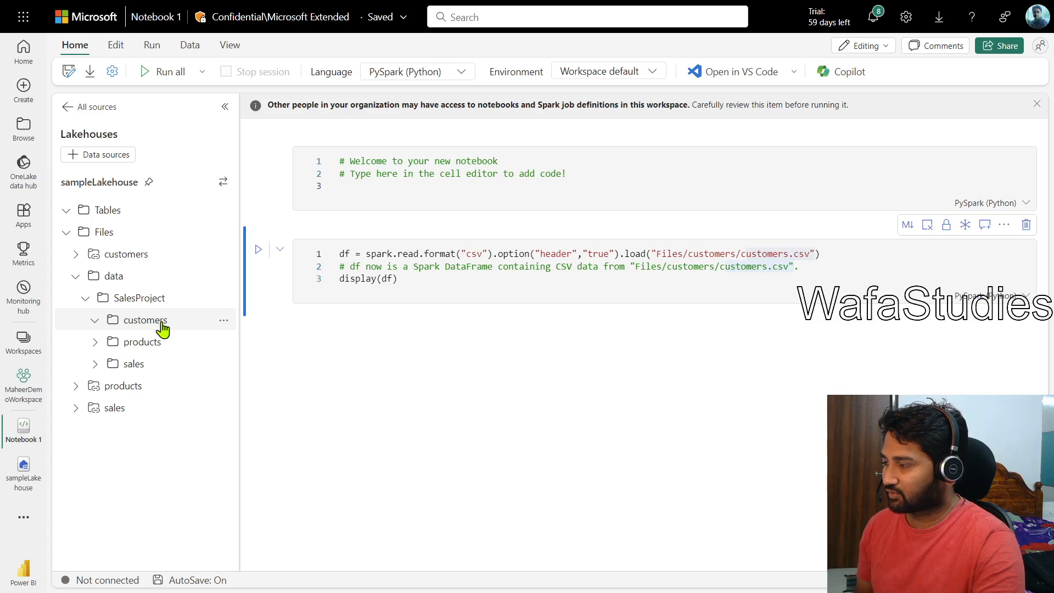
Show customers.csv inside the Files > data > SalesProject > customers folder.
{"action": "left_click", "coordinate": [144, 319]}
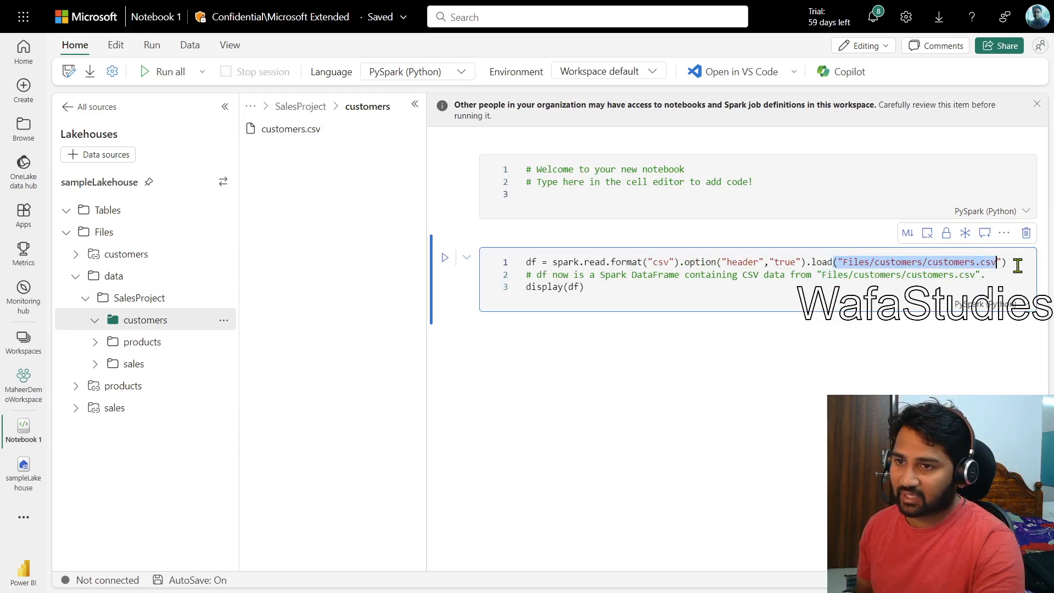
{"action": "mouse_move", "coordinate": [848, 383]}
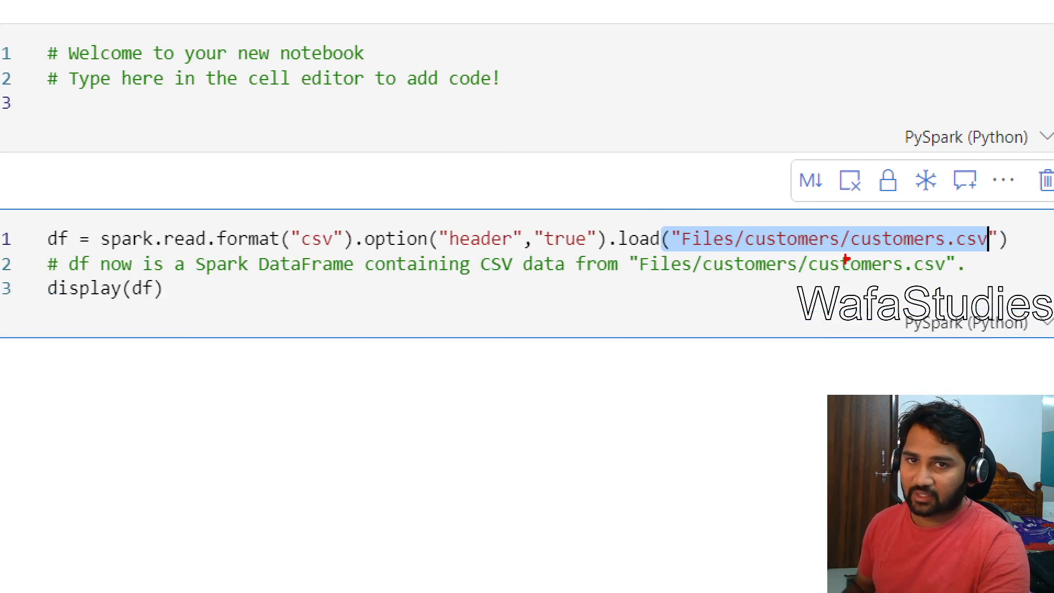
{"action": "mouse_move", "coordinate": [781, 234]}
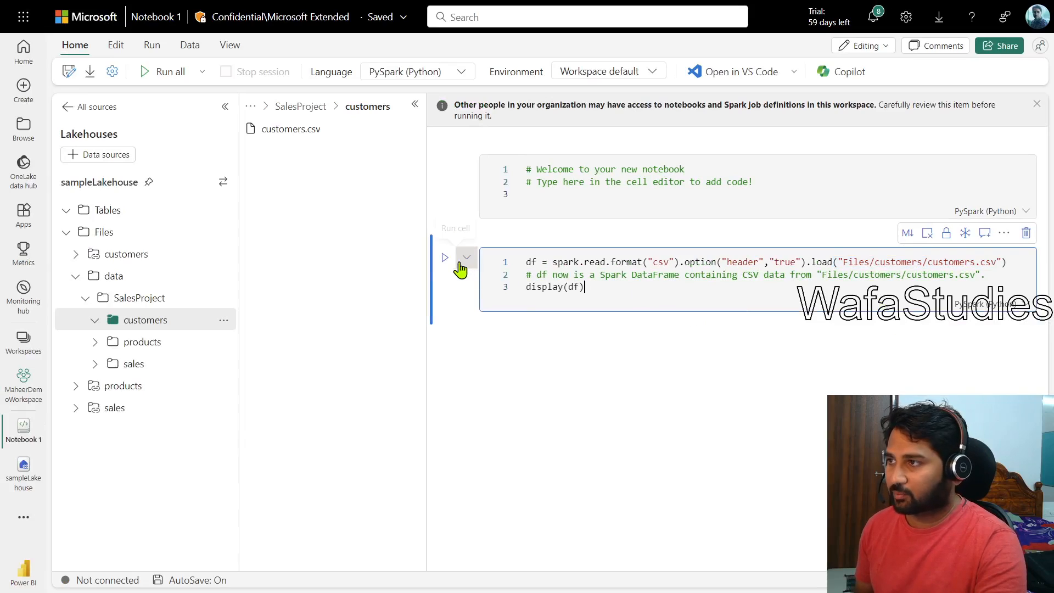
Run the load cell to start Spark and display the customers table with names and genders.
{"action": "left_click", "coordinate": [444, 258]}
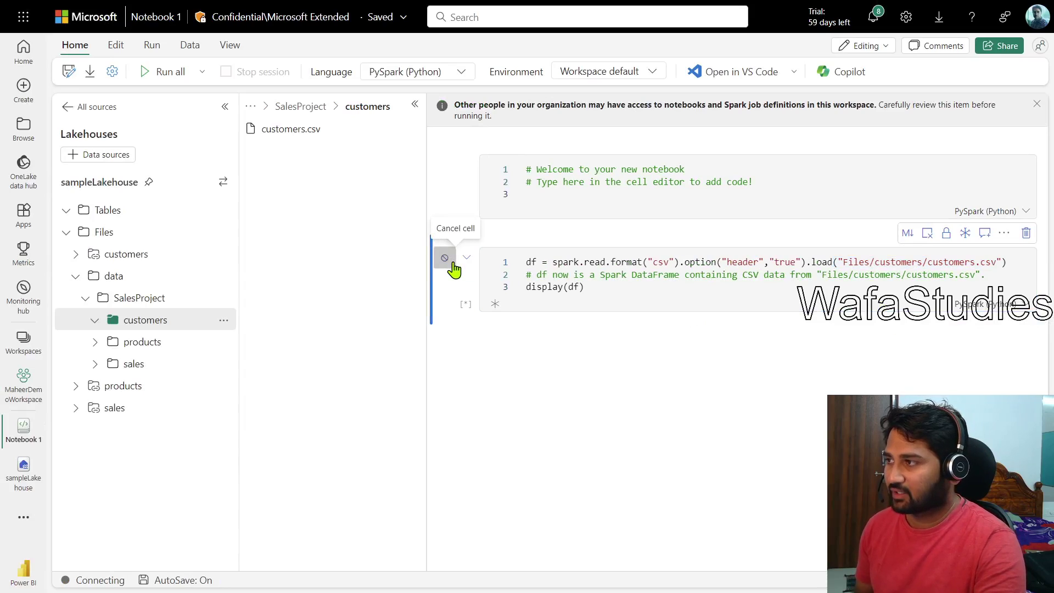
{"action": "mouse_move", "coordinate": [827, 327]}
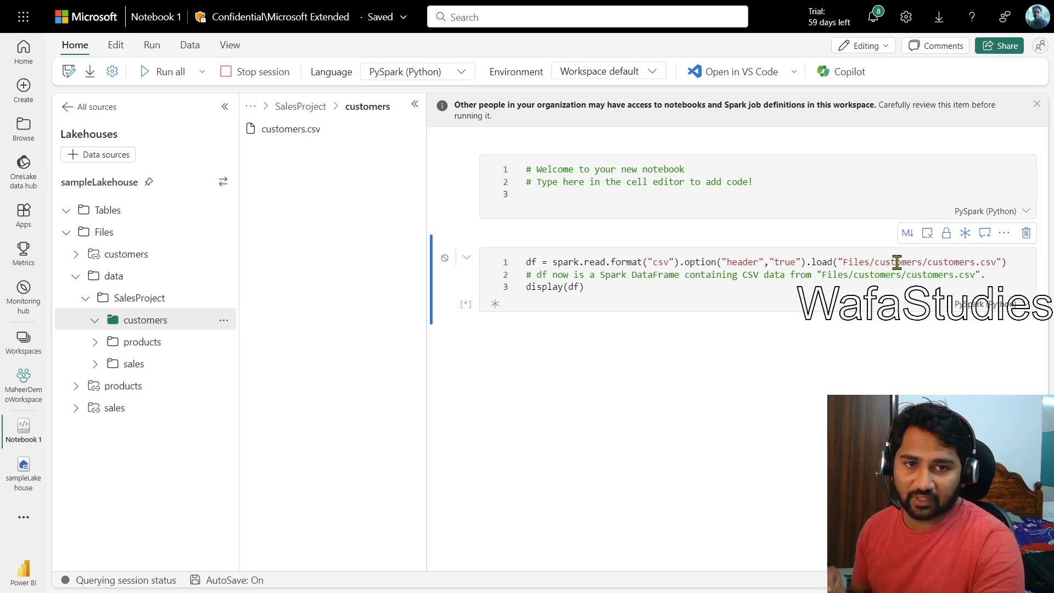
{"action": "mouse_move", "coordinate": [527, 309]}
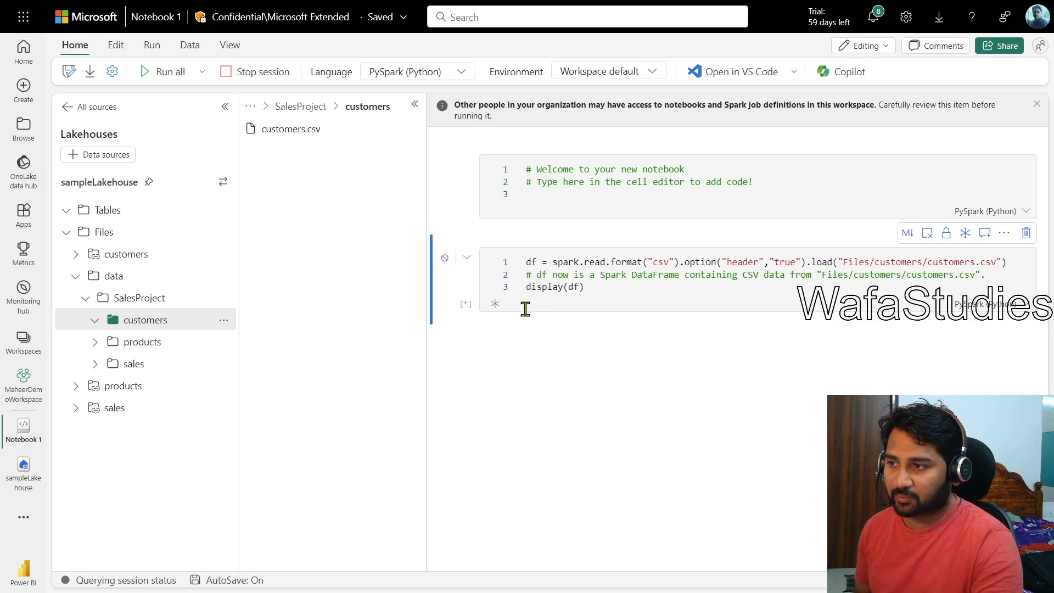
{"action": "left_click", "coordinate": [444, 258]}
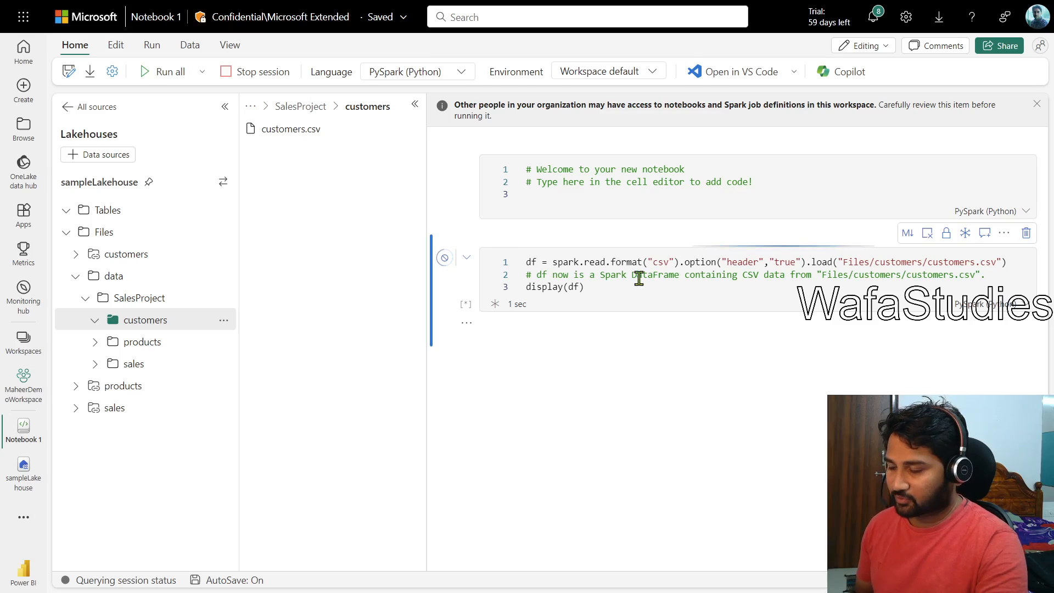
{"action": "left_click", "coordinate": [169, 72]}
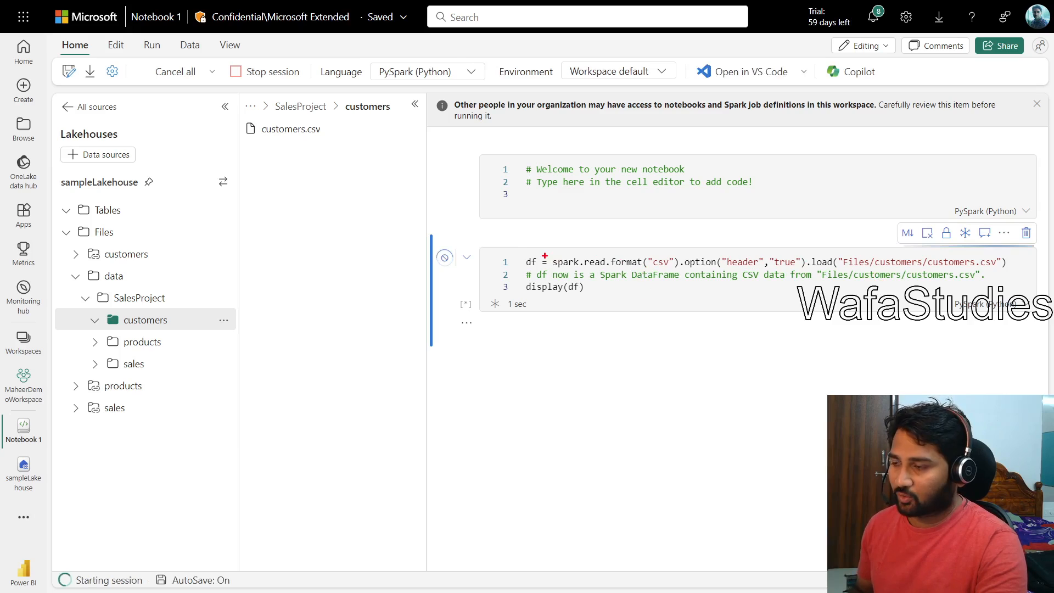
{"action": "double_click", "coordinate": [531, 262]}
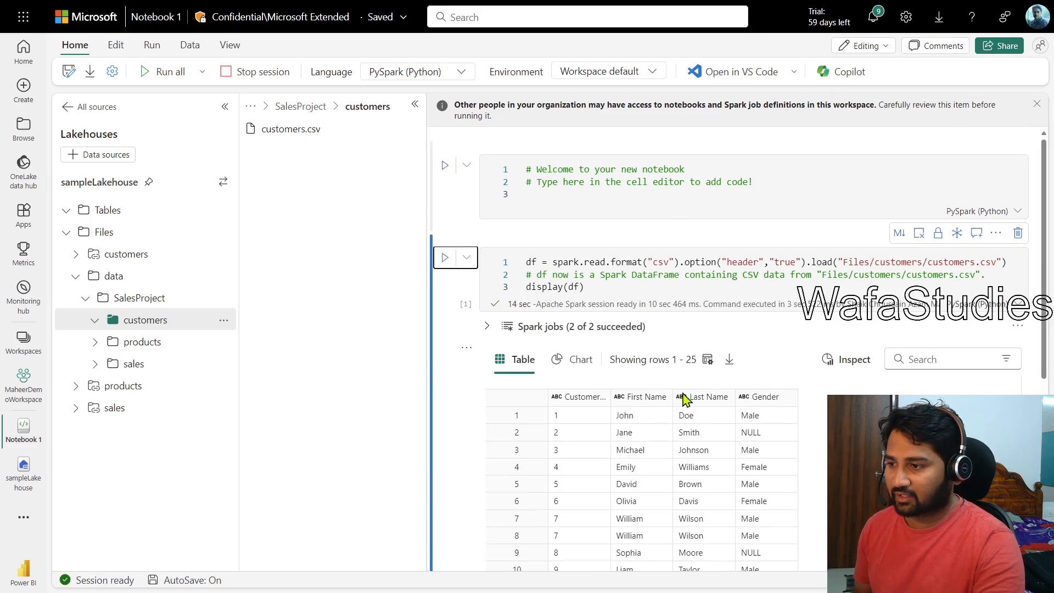
{"action": "scroll", "scroll_direction": "down", "scroll_amount": 3}
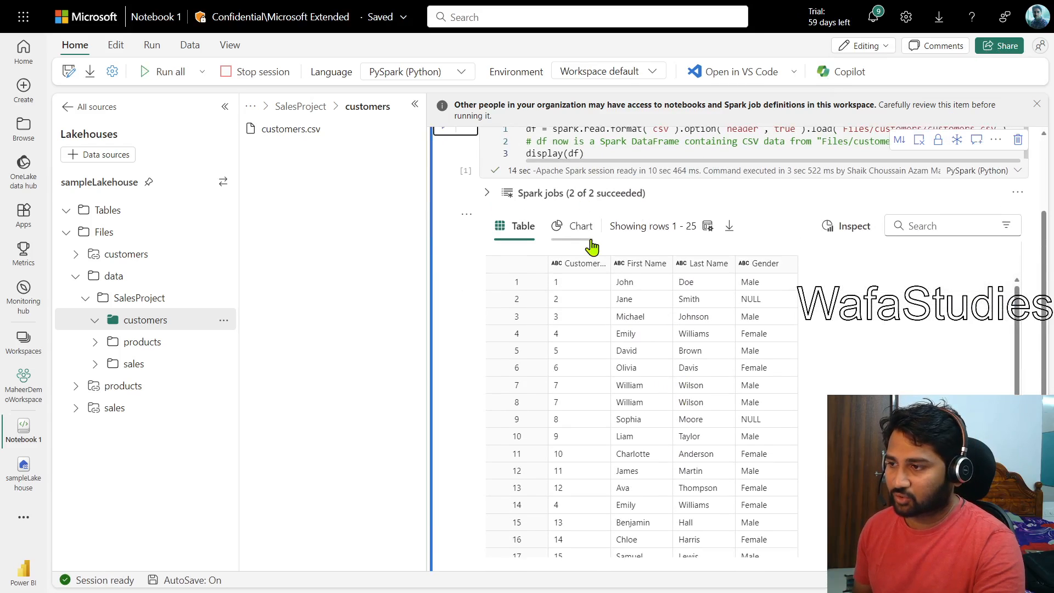
{"action": "mouse_move", "coordinate": [937, 336]}
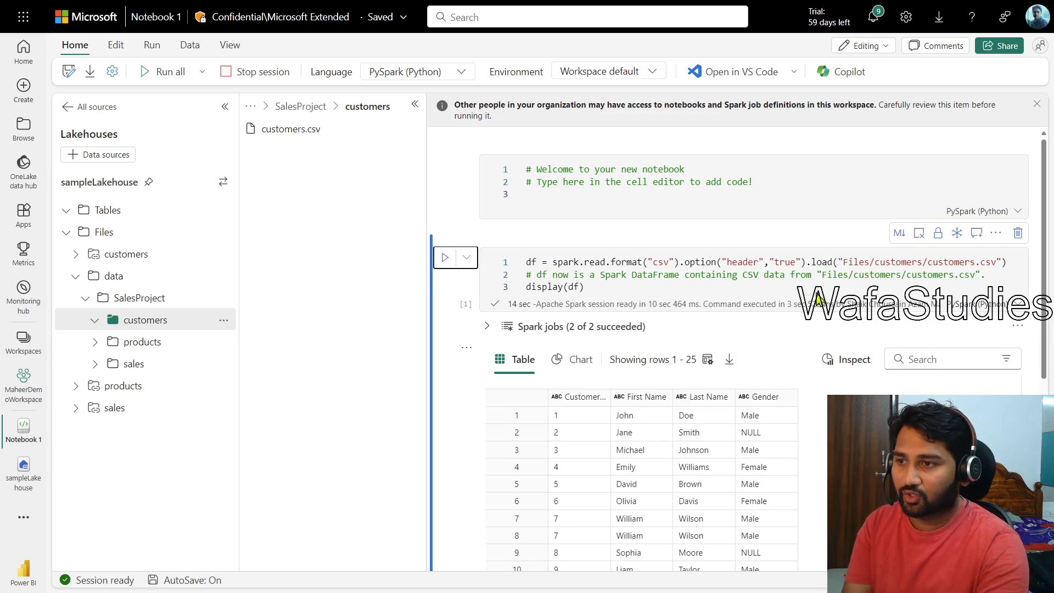
{"action": "left_click", "coordinate": [585, 287]}
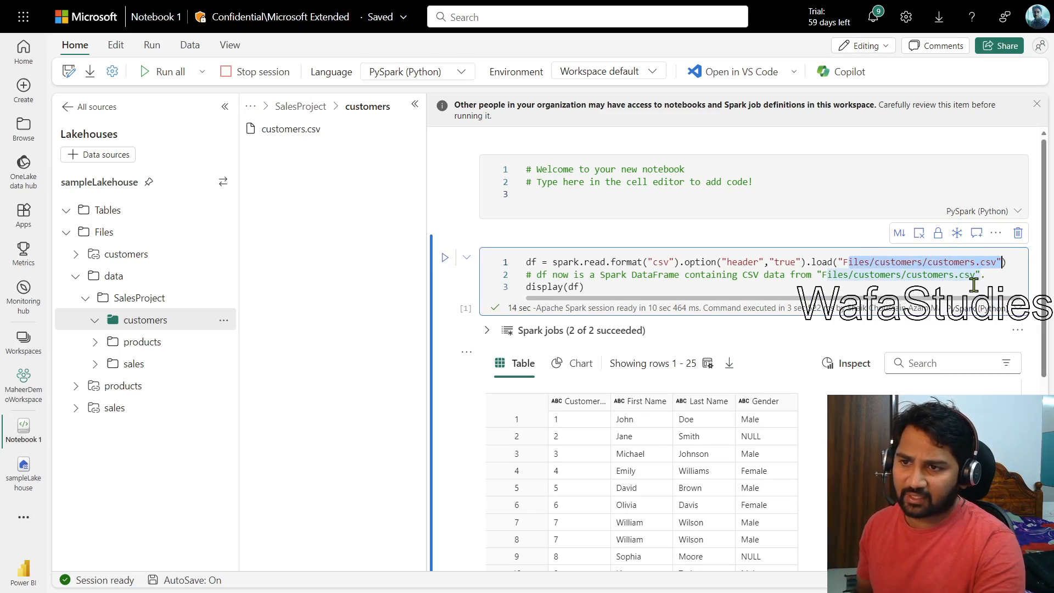
{"action": "mouse_move", "coordinate": [412, 106]}
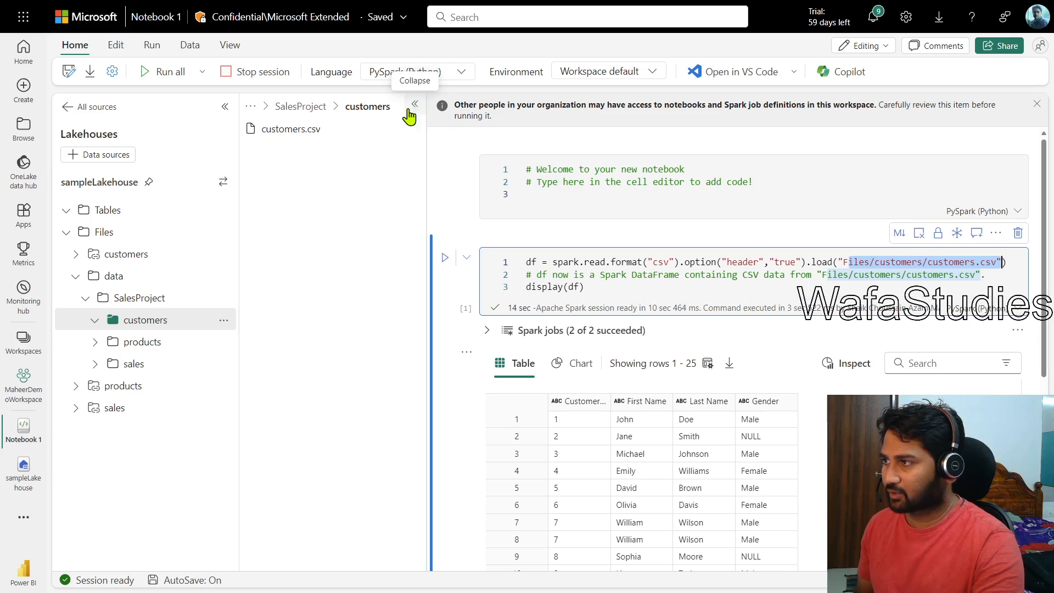
{"action": "mouse_move", "coordinate": [290, 129]}
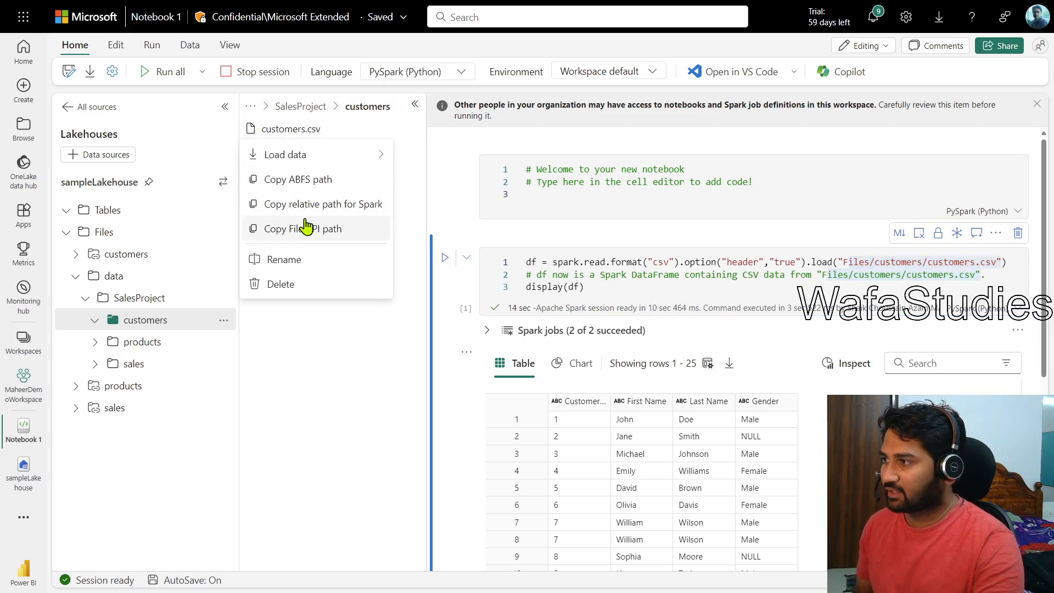
{"action": "mouse_move", "coordinate": [308, 187]}
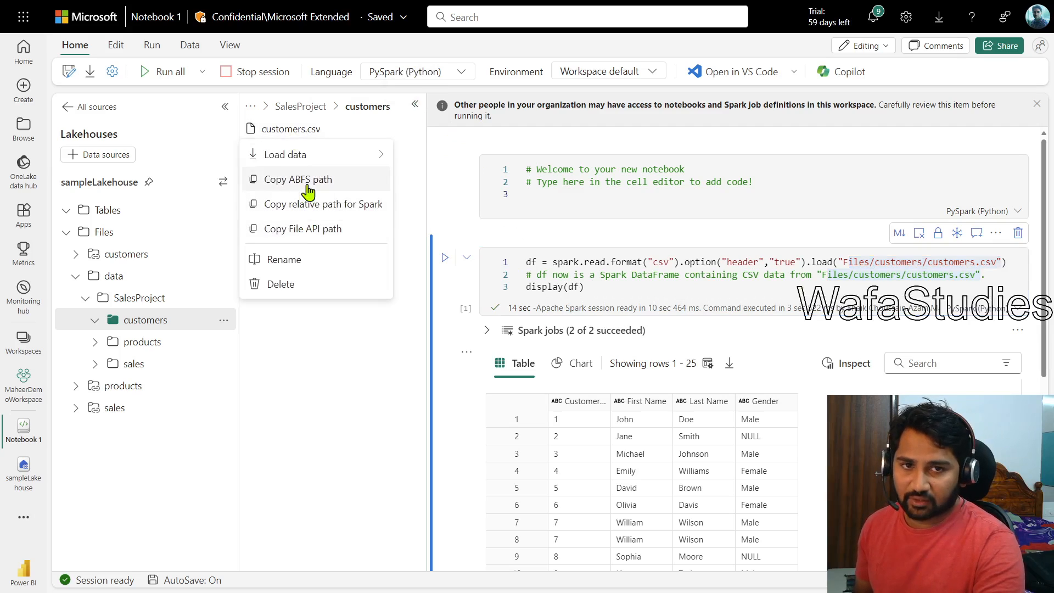
Paste the copied ABFS path of customers.csv over the relative path in the load cell.
{"action": "left_click", "coordinate": [297, 179]}
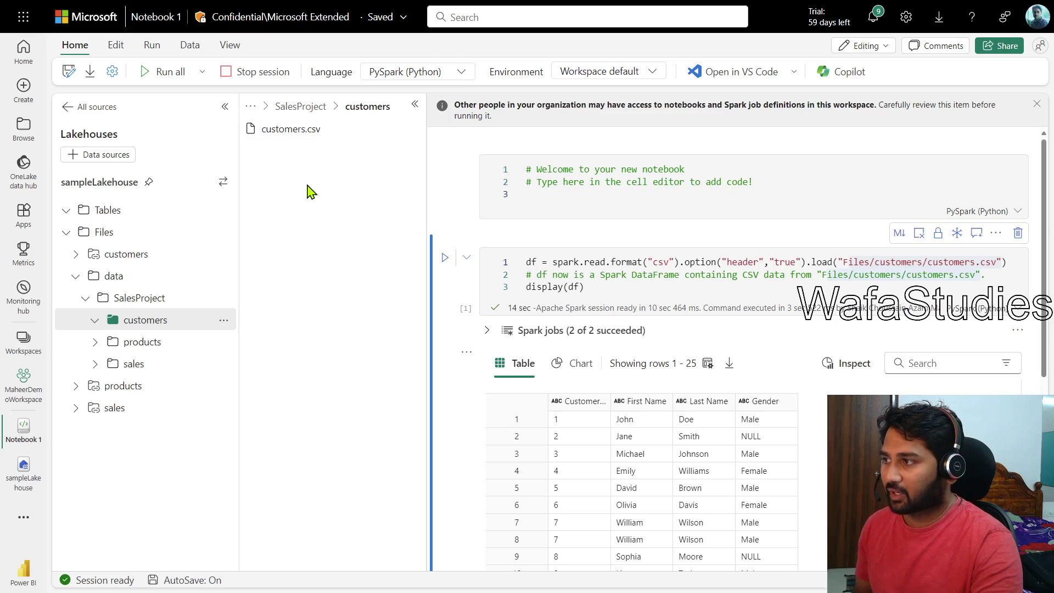
{"action": "left_click", "coordinate": [884, 263]}
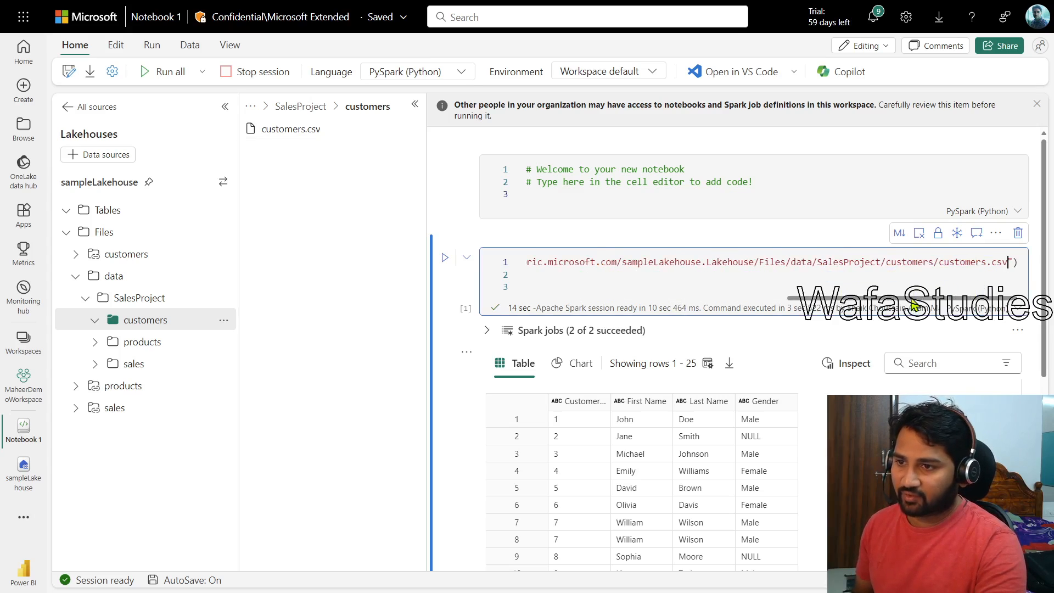
{"action": "left_click", "coordinate": [415, 104]}
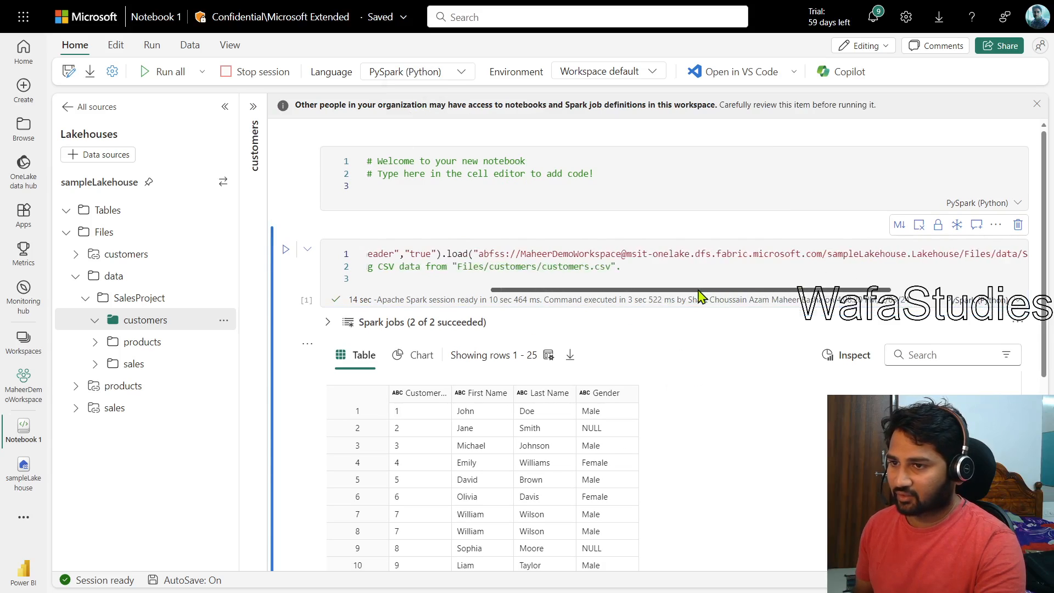
{"action": "scroll", "scroll_direction": "left", "scroll_amount": 3}
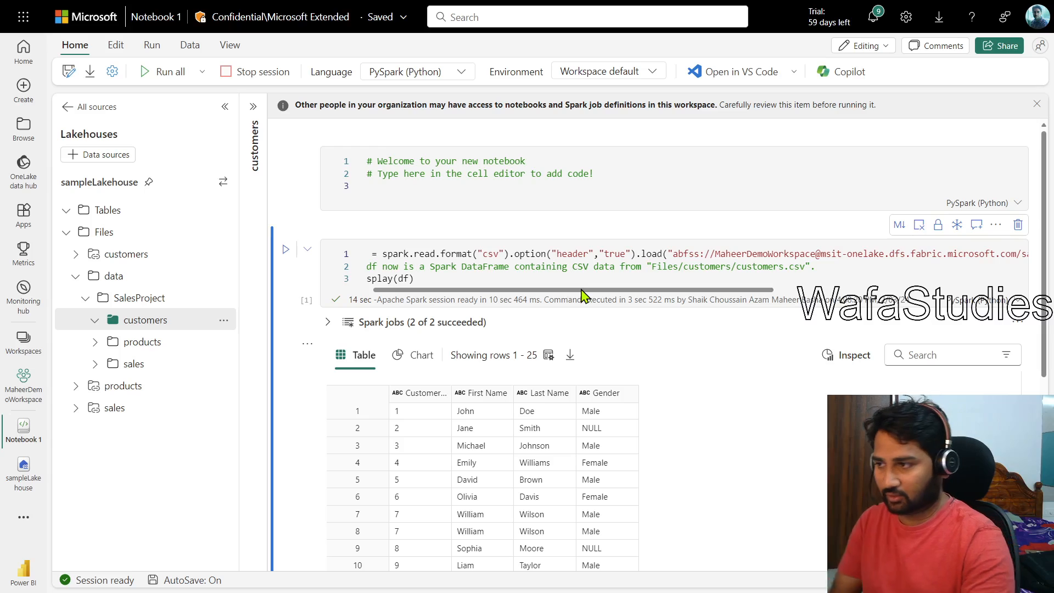
{"action": "mouse_move", "coordinate": [582, 296]}
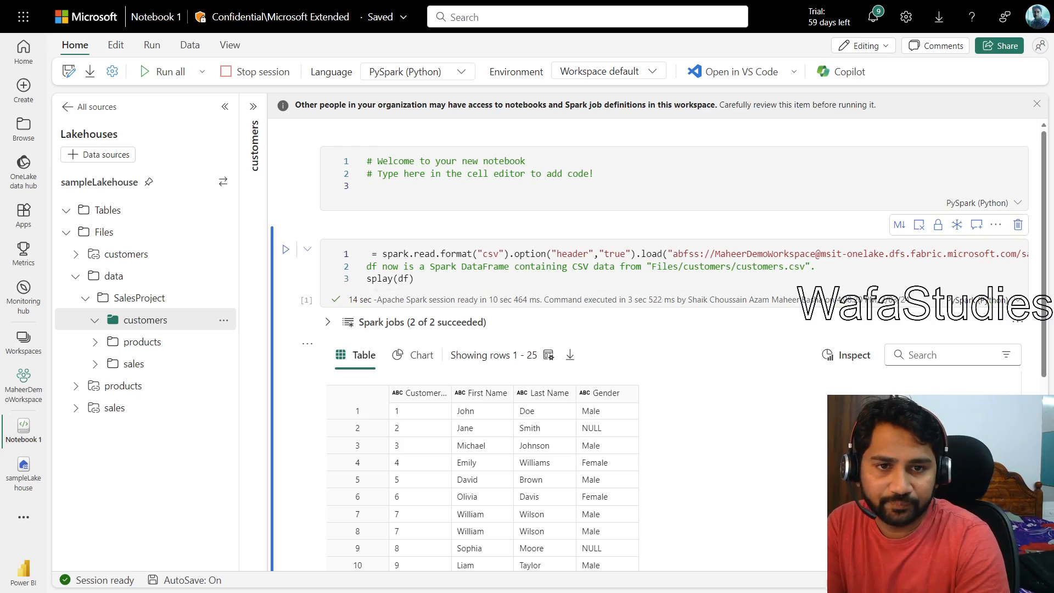